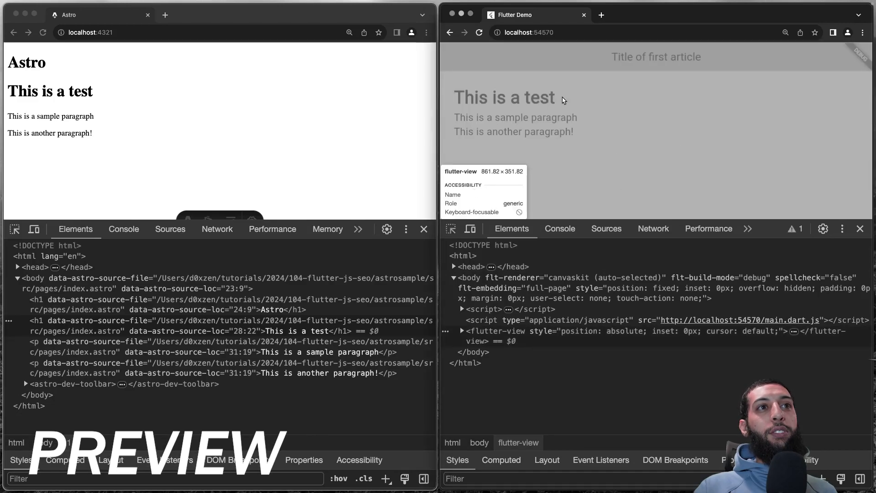
pyautogui.moveTo(564, 121)
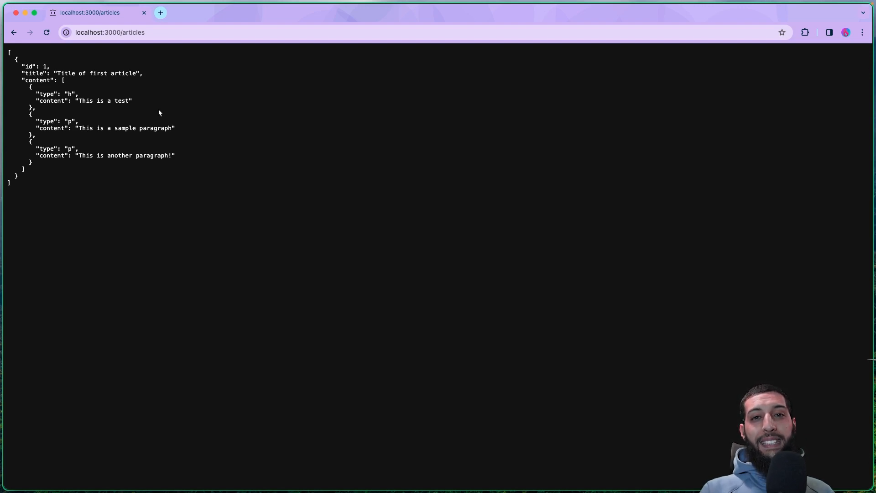
pyautogui.moveTo(84, 61)
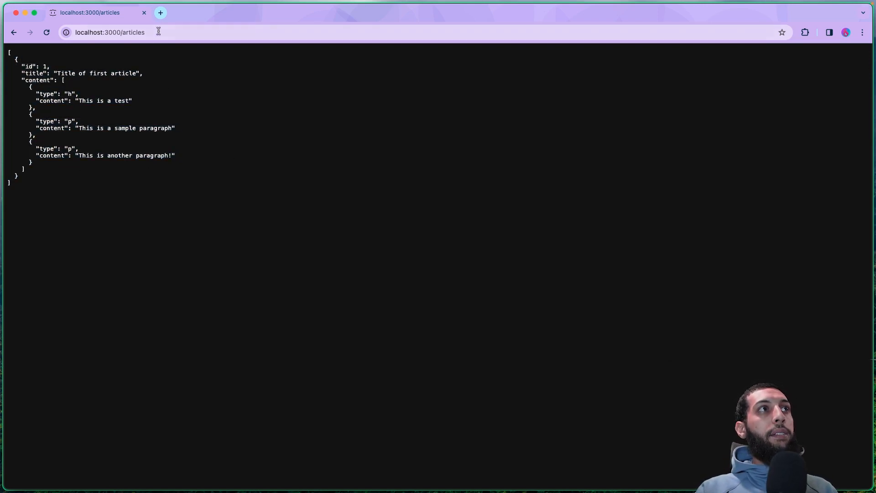
pyautogui.click(109, 32)
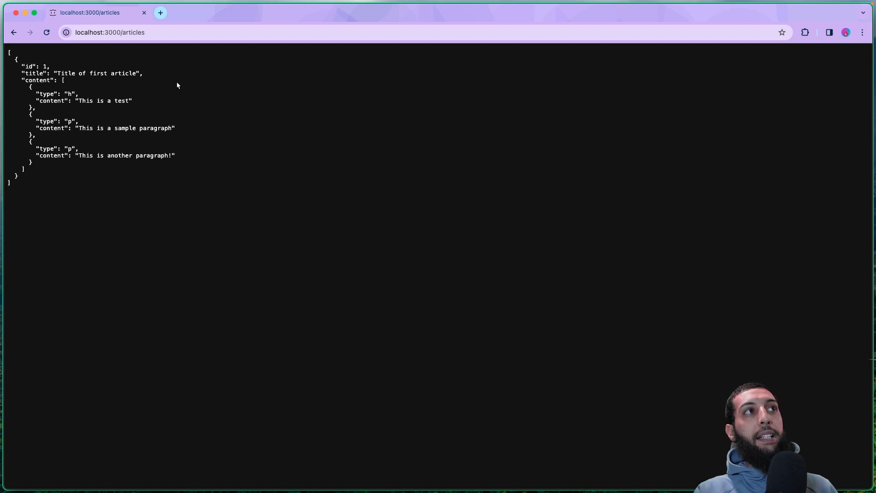
pyautogui.click(109, 32)
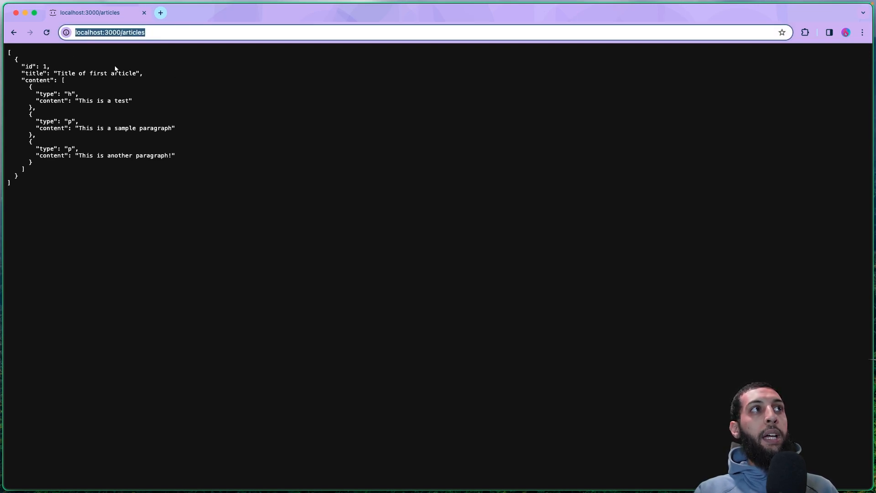
pyautogui.moveTo(189, 45)
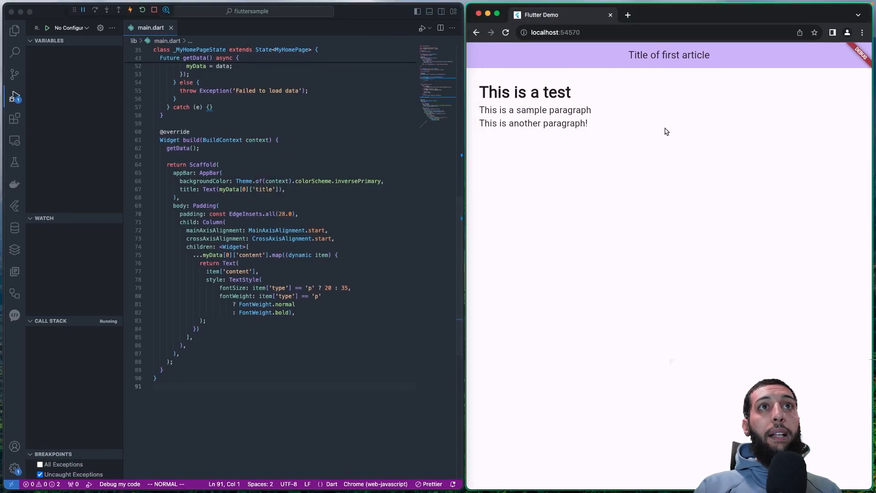
pyautogui.moveTo(706, 84)
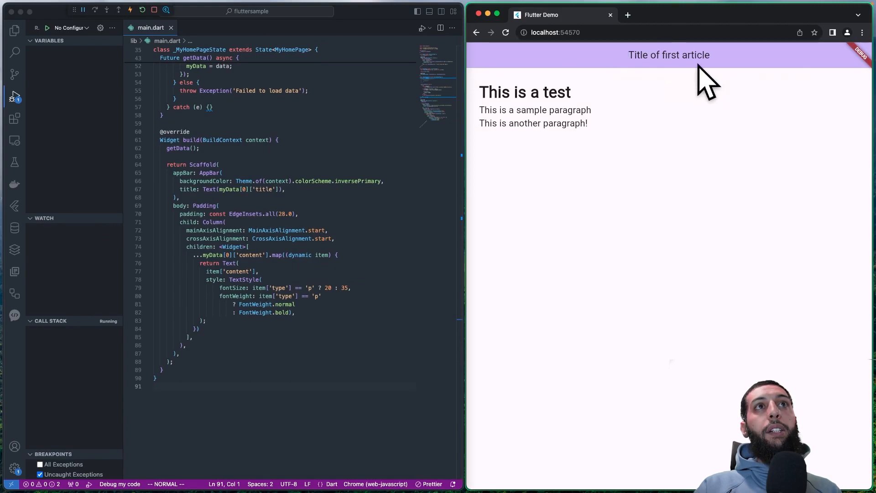
pyautogui.moveTo(541, 94)
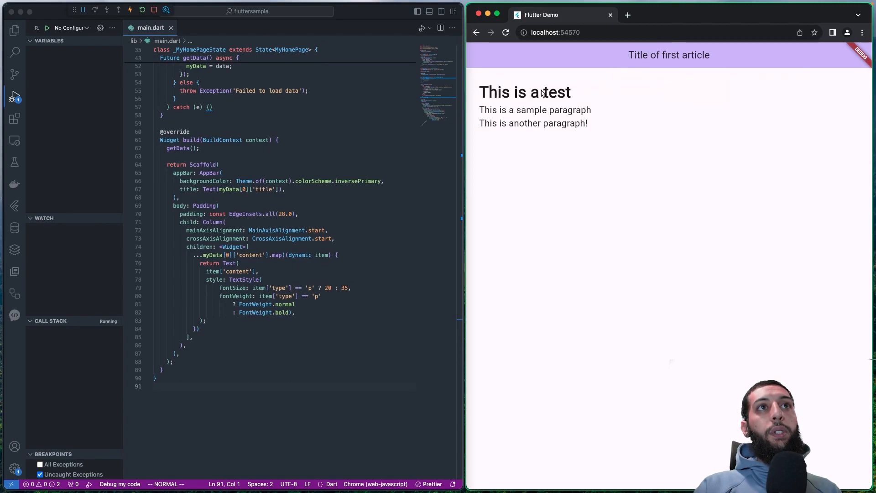
pyautogui.moveTo(540, 134)
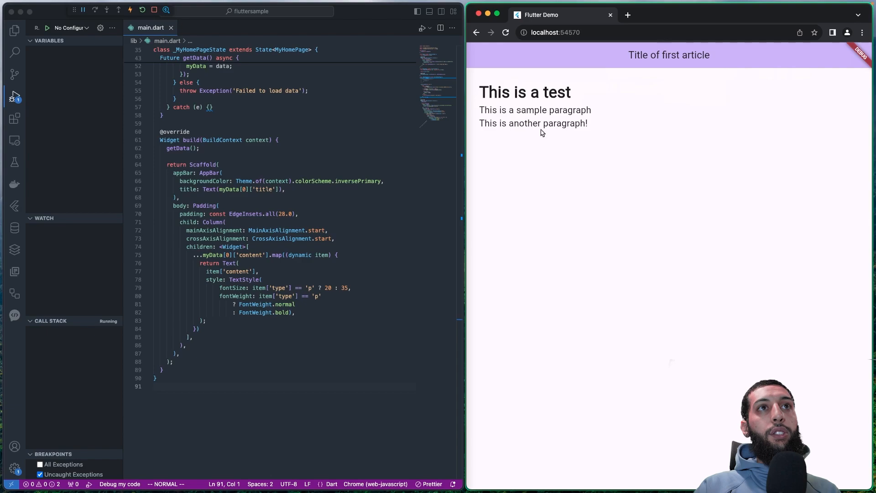
pyautogui.moveTo(550, 134)
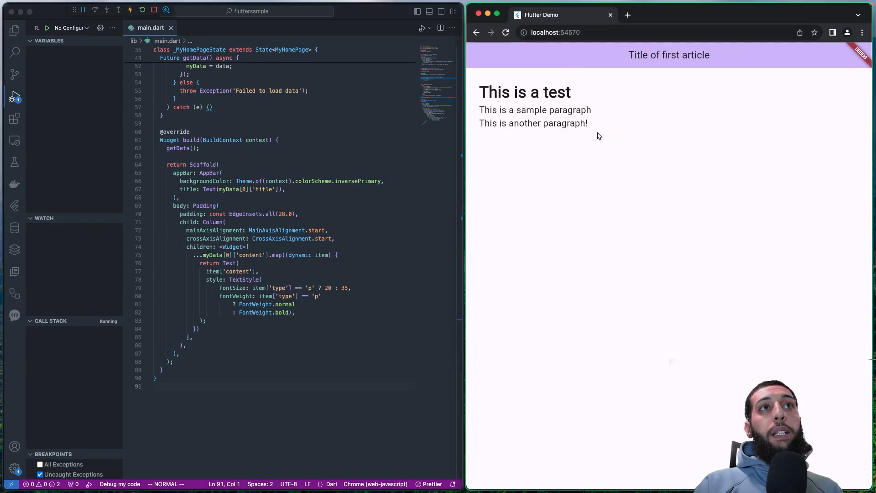
pyautogui.moveTo(540, 155)
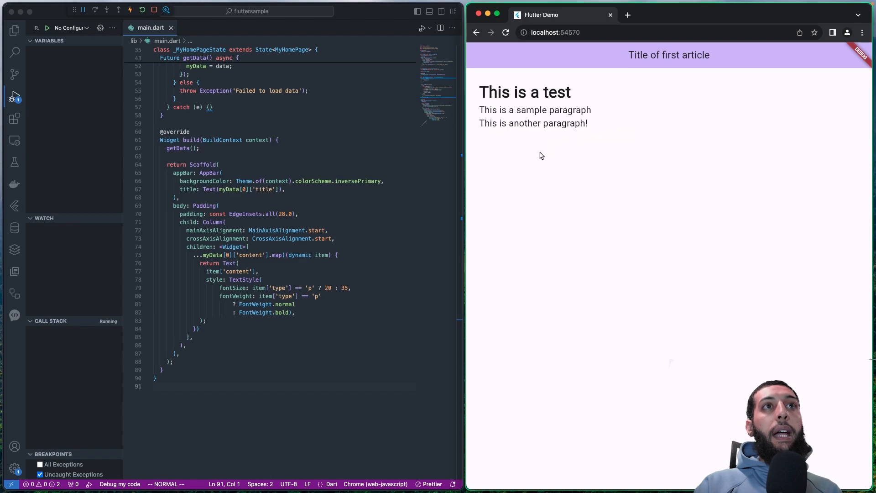
pyautogui.moveTo(548, 106)
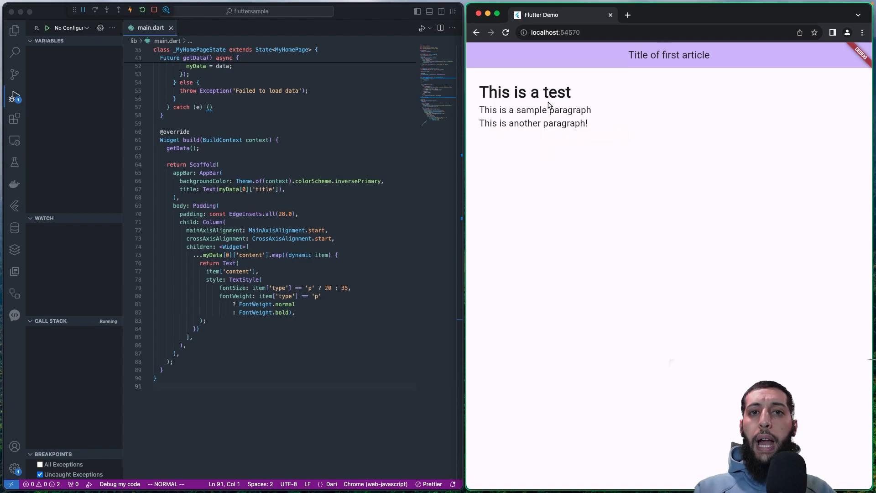
pyautogui.moveTo(660, 55)
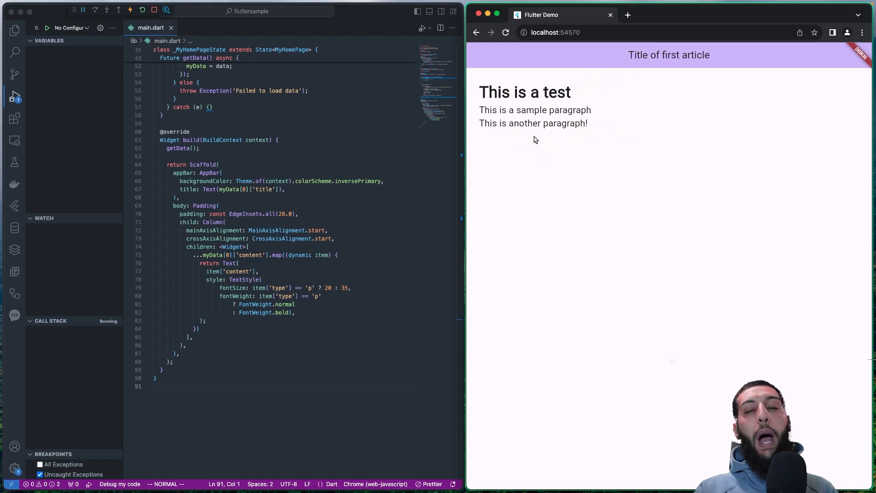
pyautogui.moveTo(547, 185)
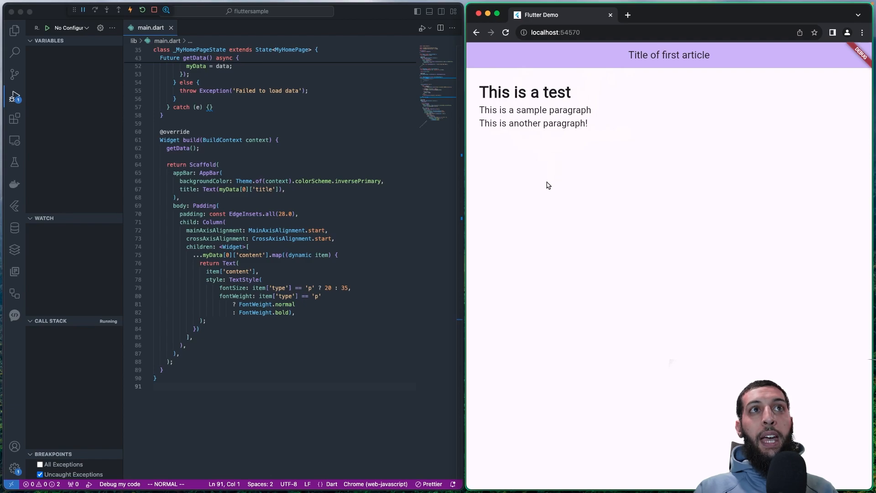
pyautogui.moveTo(539, 219)
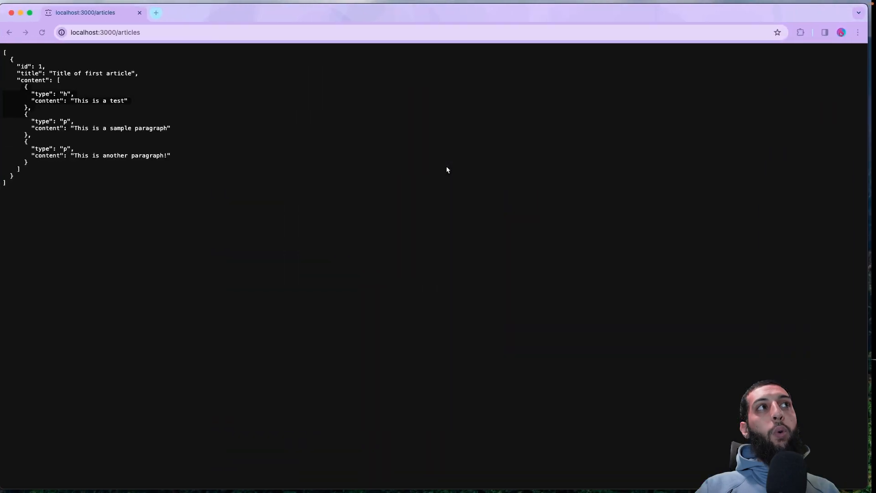
# Visit the official Node.js site from a new tab's search results, then close that tab.
pyautogui.click(156, 12)
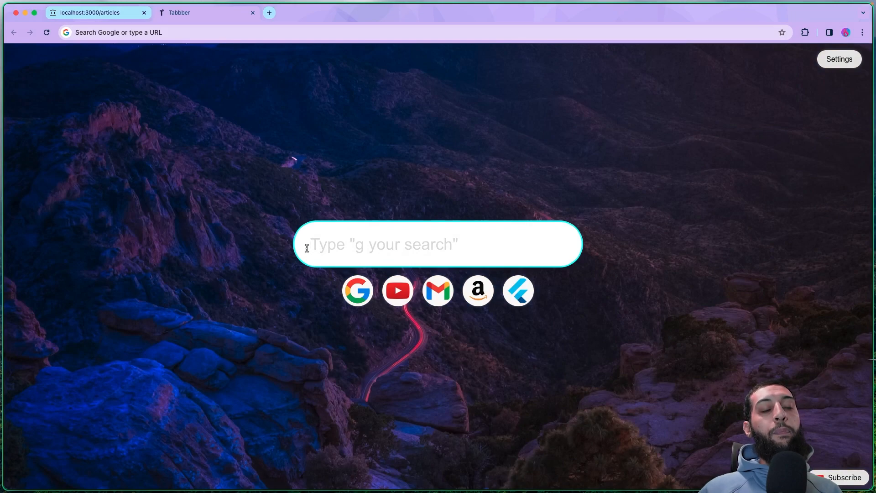
pyautogui.write('g no')
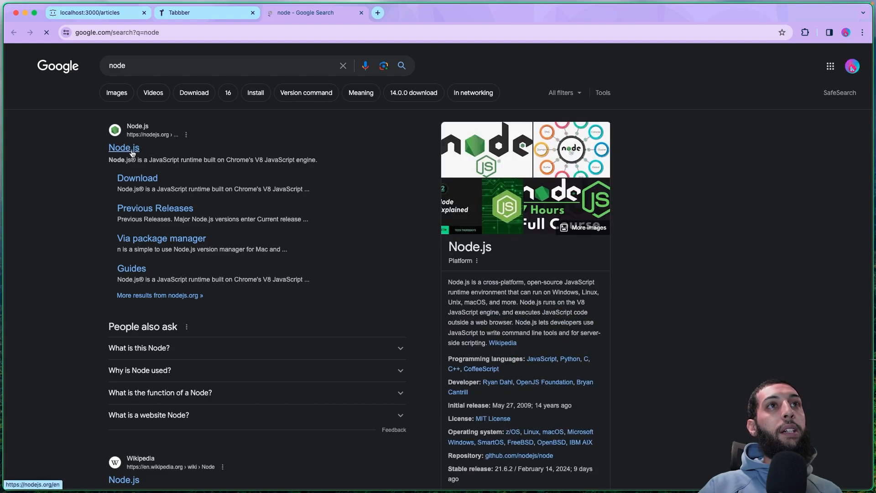
pyautogui.click(123, 147)
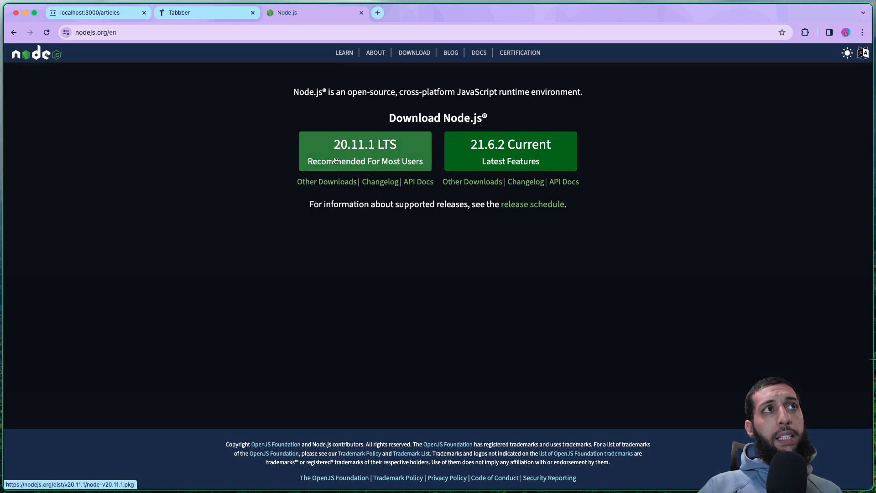
pyautogui.moveTo(211, 30)
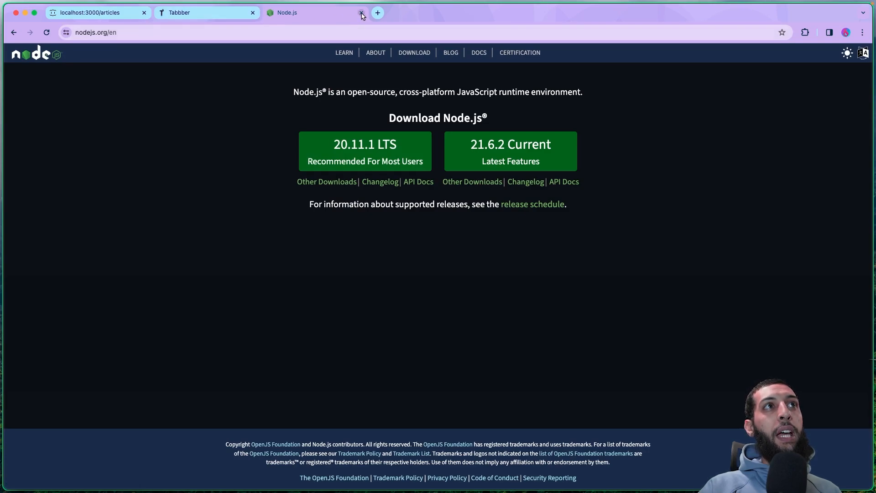
pyautogui.click(361, 12)
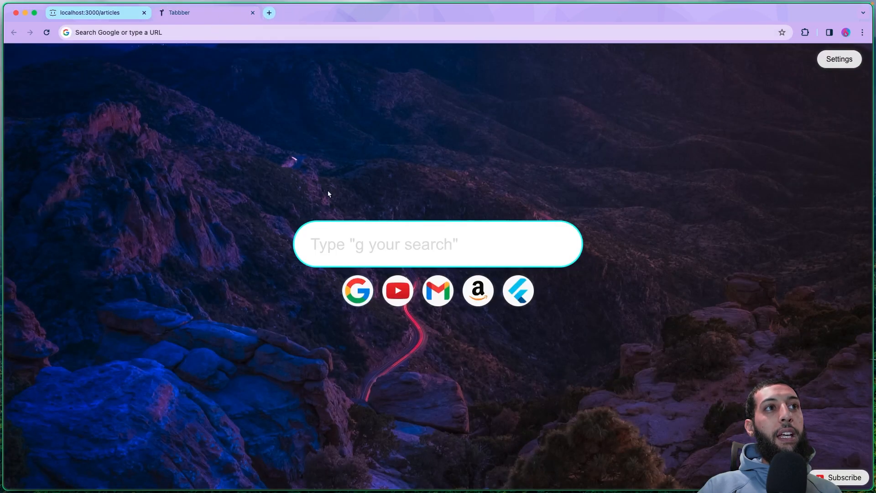
# Search 'astrojs', reach astro.build and copy the 'npm create astro@latest' command.
pyautogui.write('g')
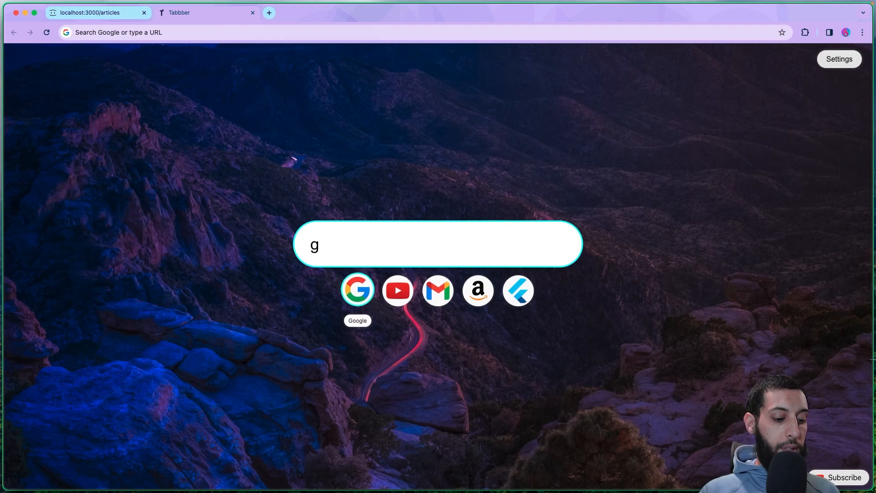
pyautogui.write('astrojs')
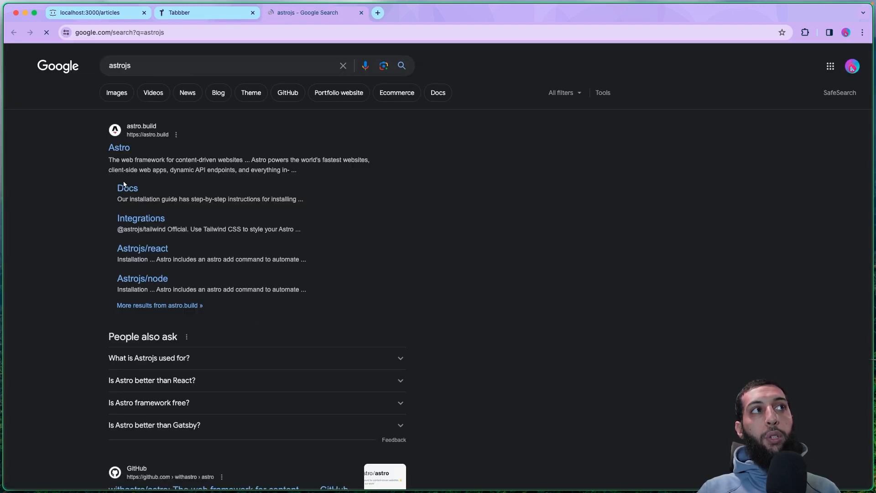
pyautogui.moveTo(119, 148)
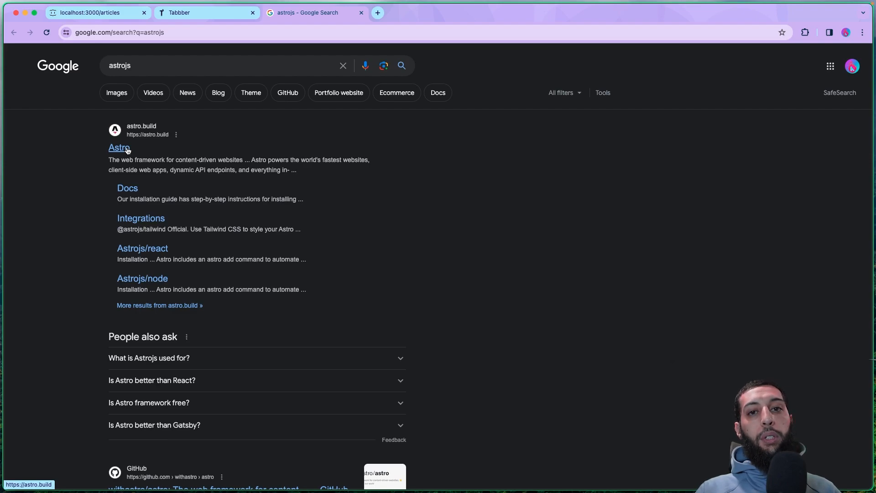
pyautogui.click(118, 148)
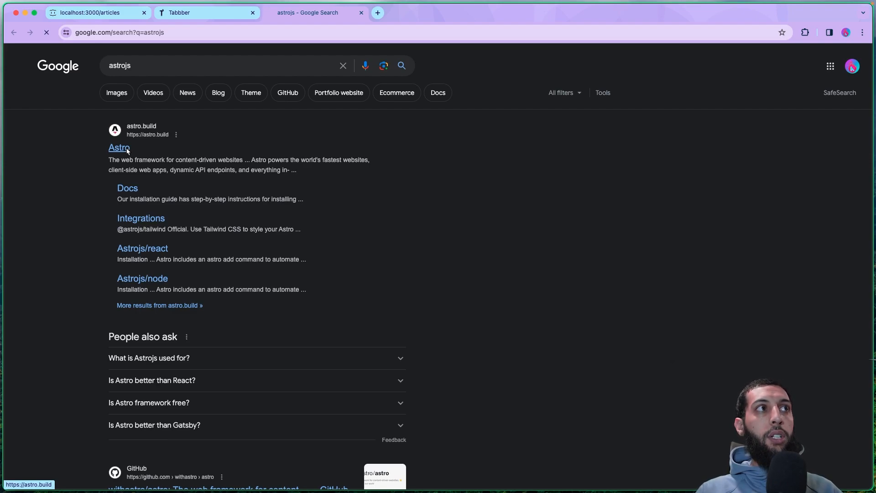
pyautogui.click(118, 148)
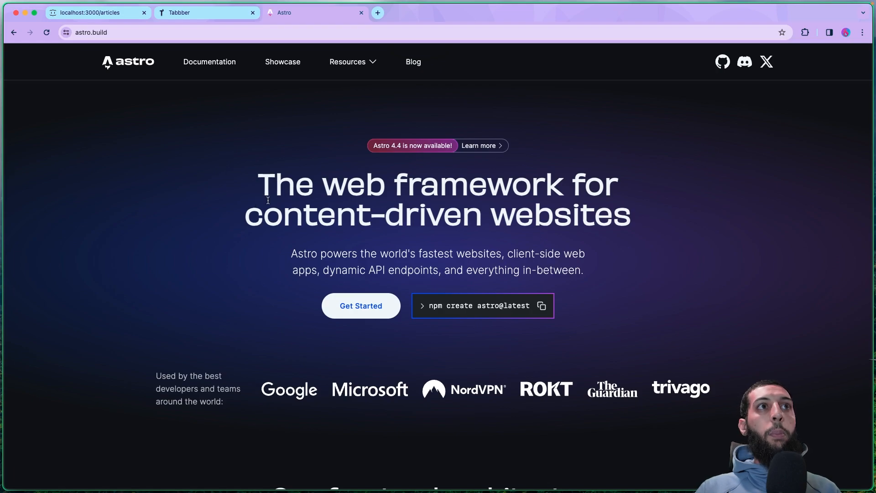
pyautogui.moveTo(522, 326)
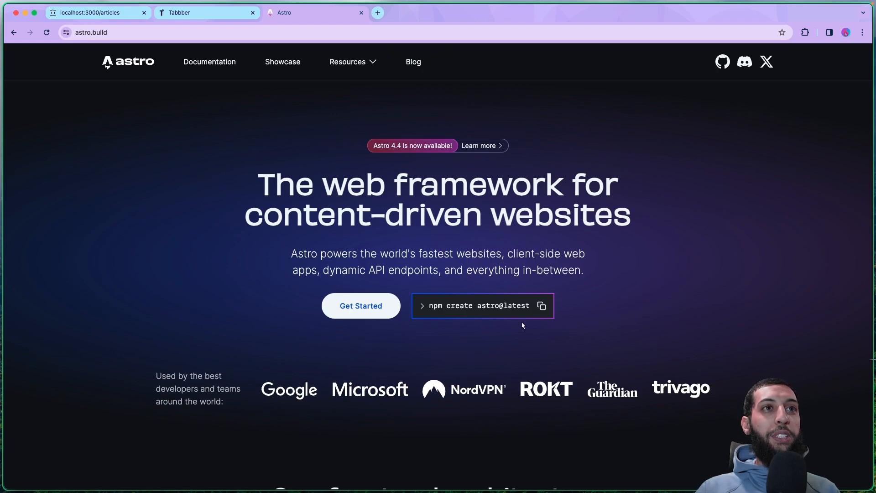
pyautogui.moveTo(356, 295)
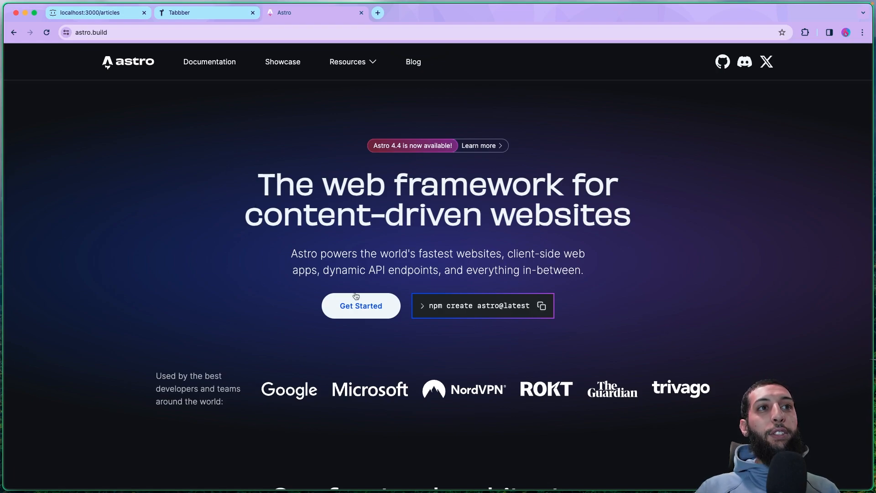
pyautogui.moveTo(540, 305)
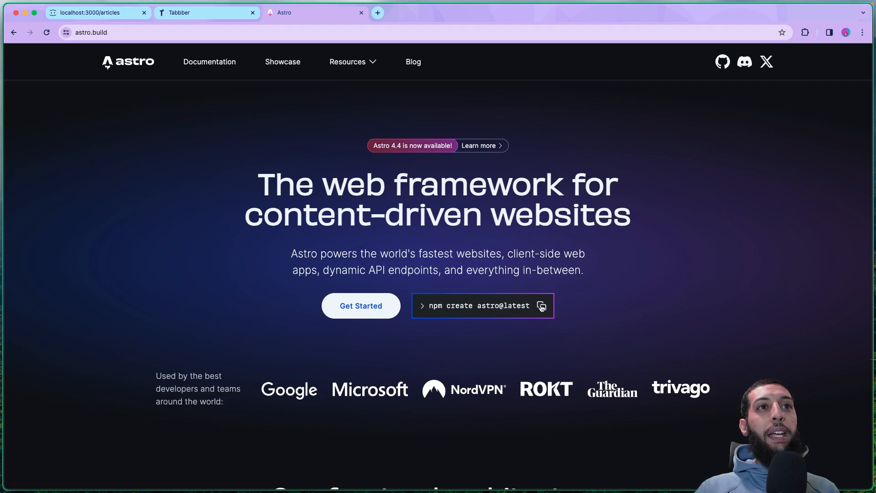
pyautogui.click(541, 305)
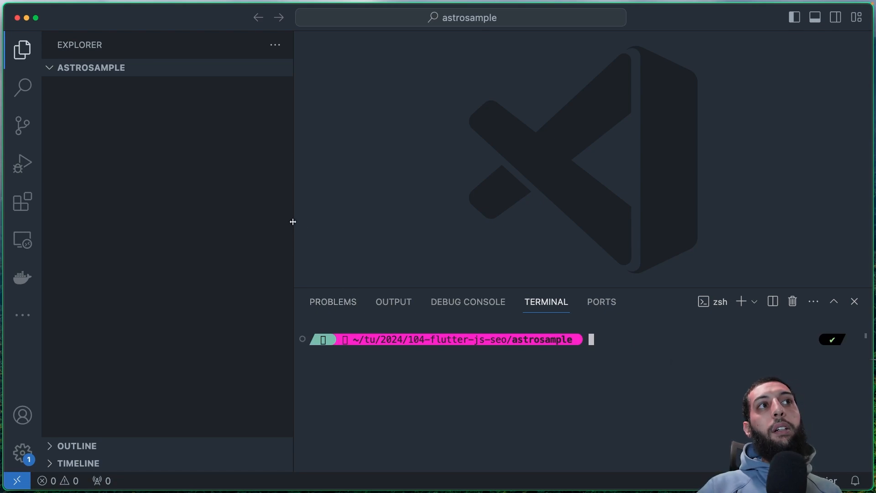
# Run 'npm create astro@latest' in the widened terminal, answering y and accepting the suggested template.
pyautogui.moveTo(293, 221); pyautogui.dragTo(176, 221)
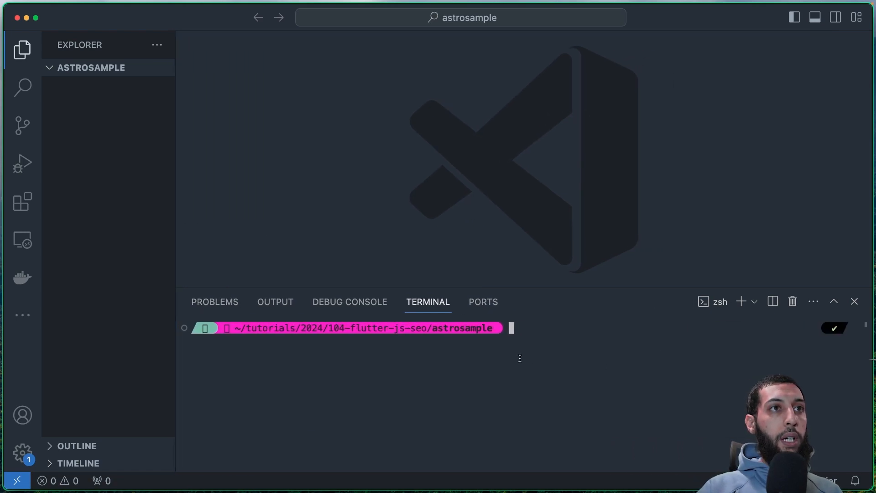
pyautogui.moveTo(98, 114)
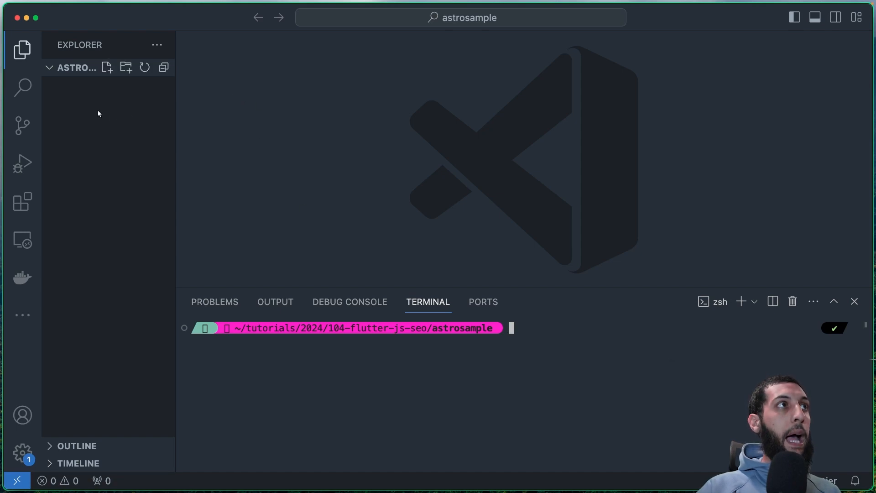
pyautogui.write('npm create astro@latest')
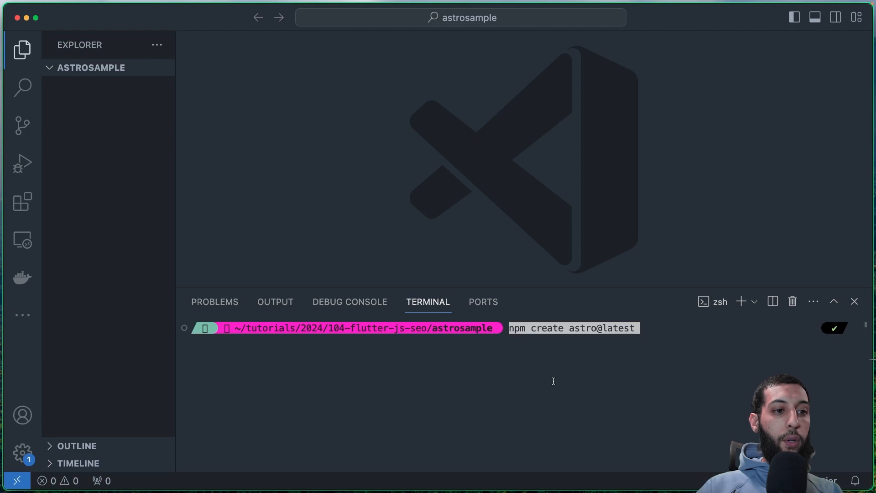
pyautogui.press('Return')
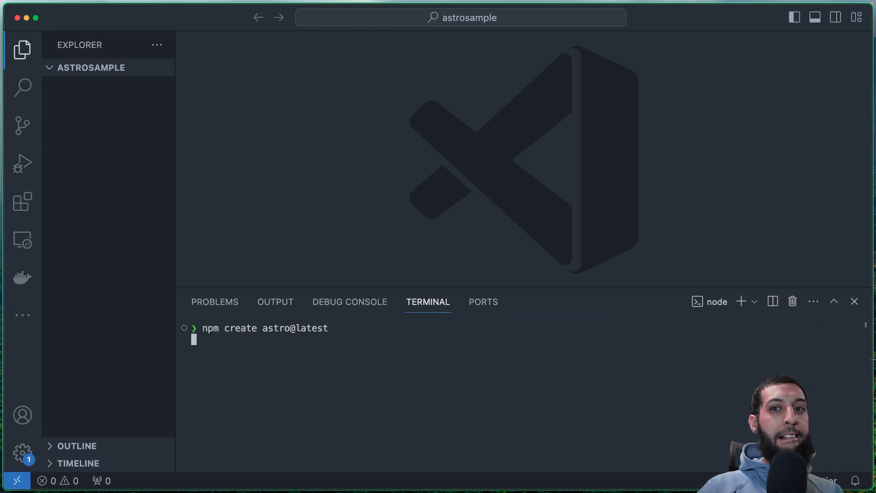
pyautogui.press('Return')
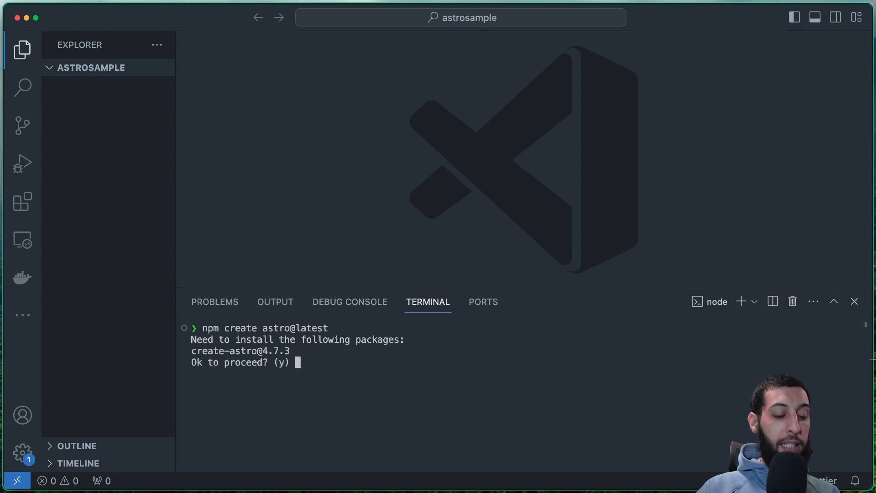
pyautogui.write('y')
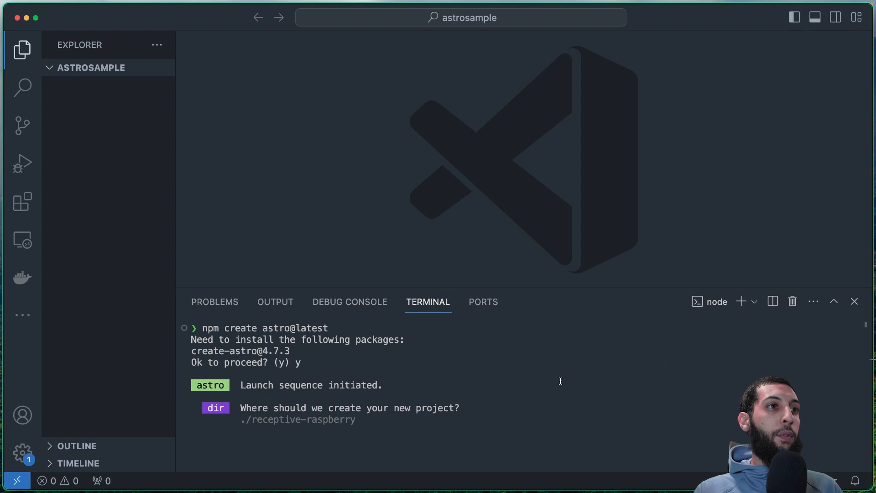
pyautogui.moveTo(449, 416)
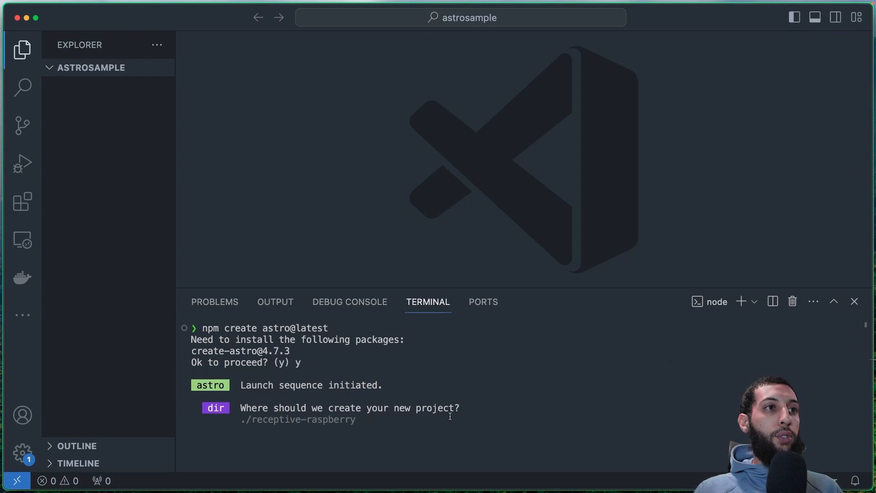
pyautogui.moveTo(355, 408)
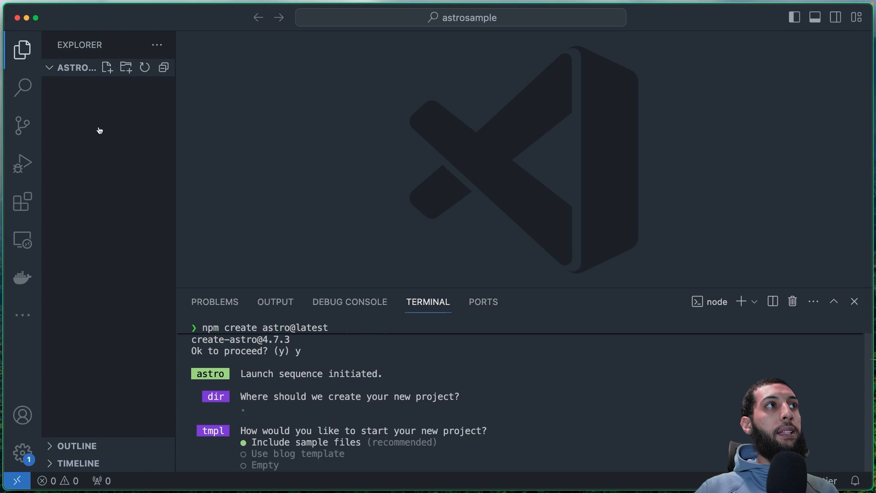
pyautogui.moveTo(66, 104)
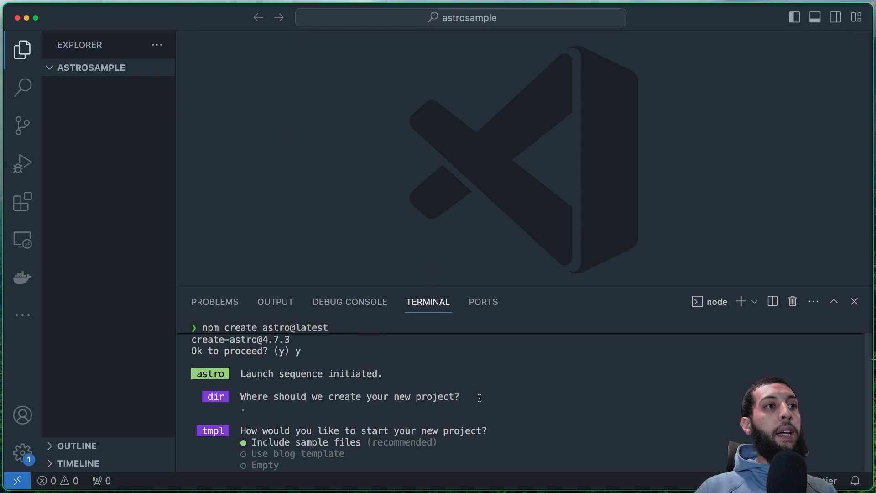
pyautogui.press('Down')
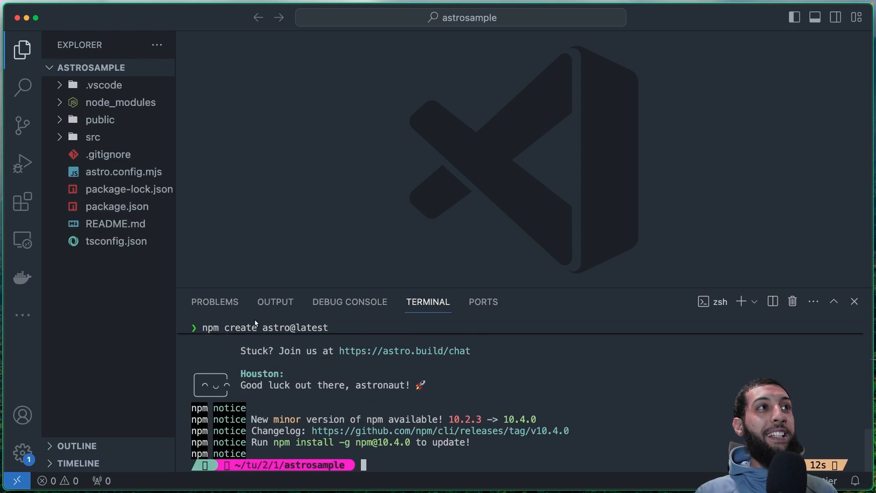
pyautogui.moveTo(117, 206)
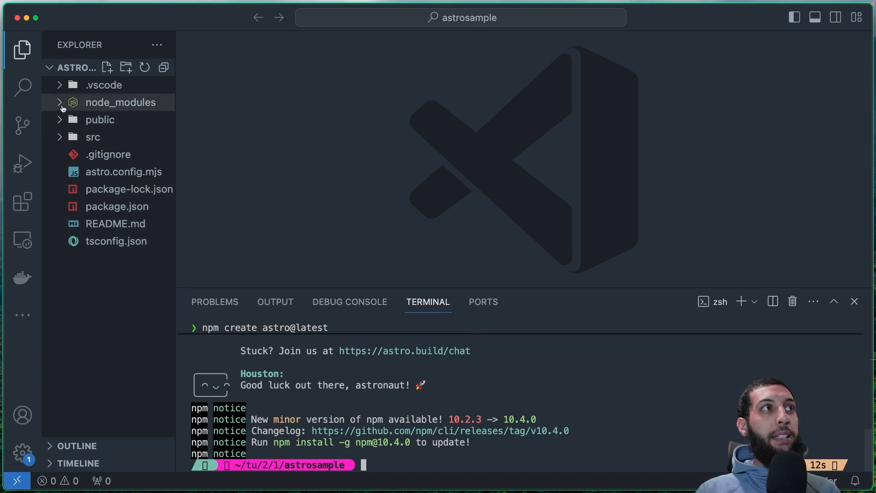
# Point out the node_modules and public folders, then open package.json in the editor.
pyautogui.click(120, 102)
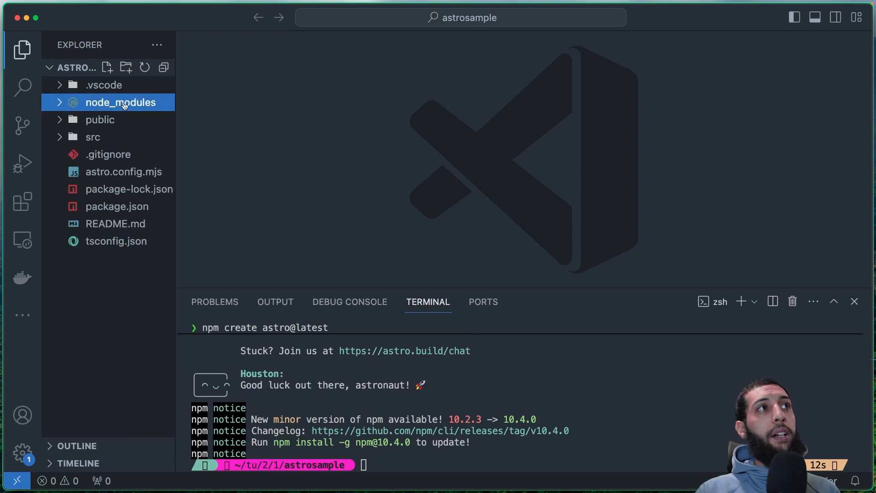
pyautogui.moveTo(153, 120)
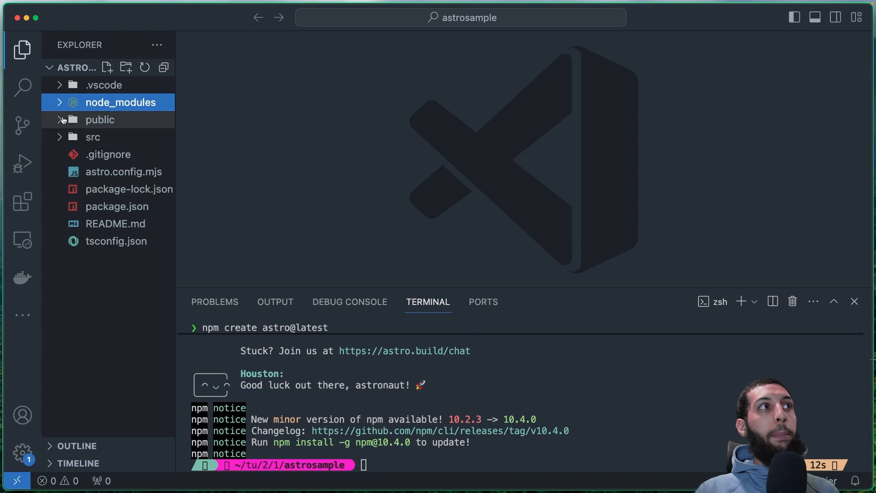
pyautogui.click(99, 120)
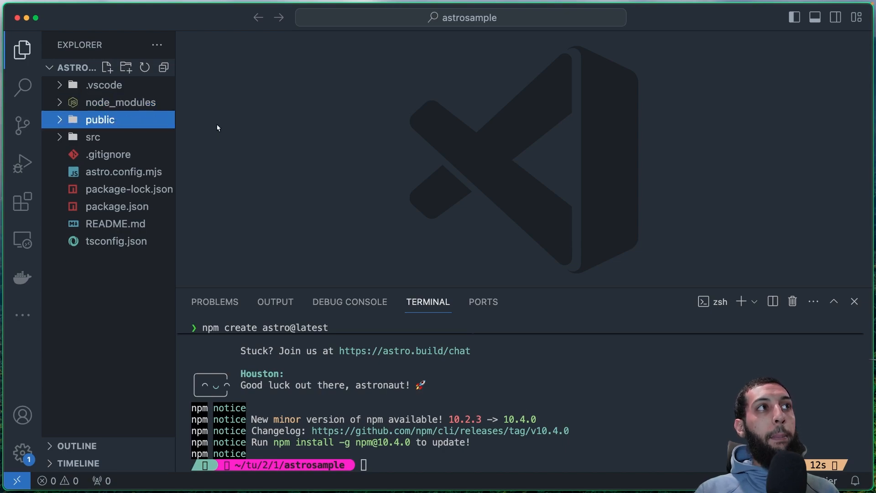
pyautogui.moveTo(93, 137)
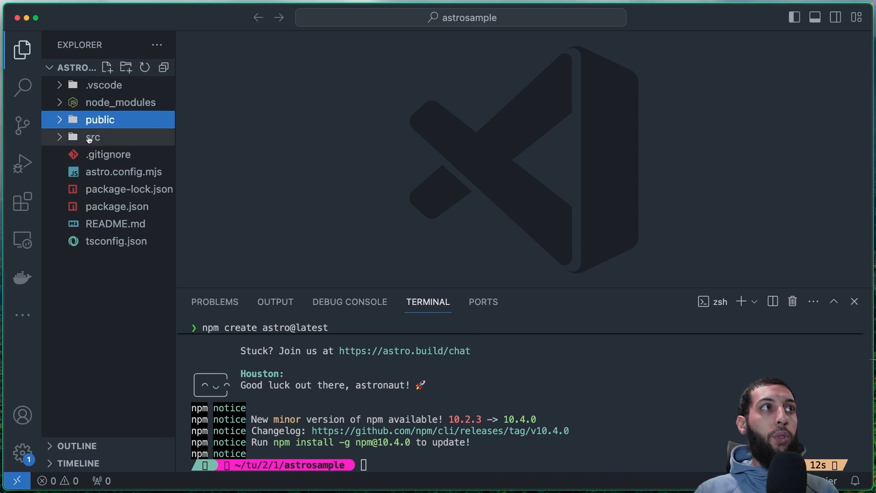
pyautogui.moveTo(80, 179)
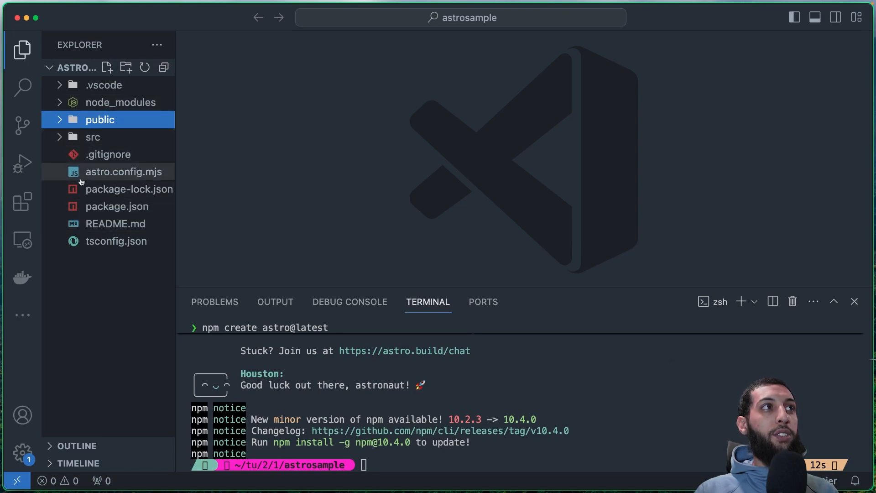
pyautogui.moveTo(81, 118)
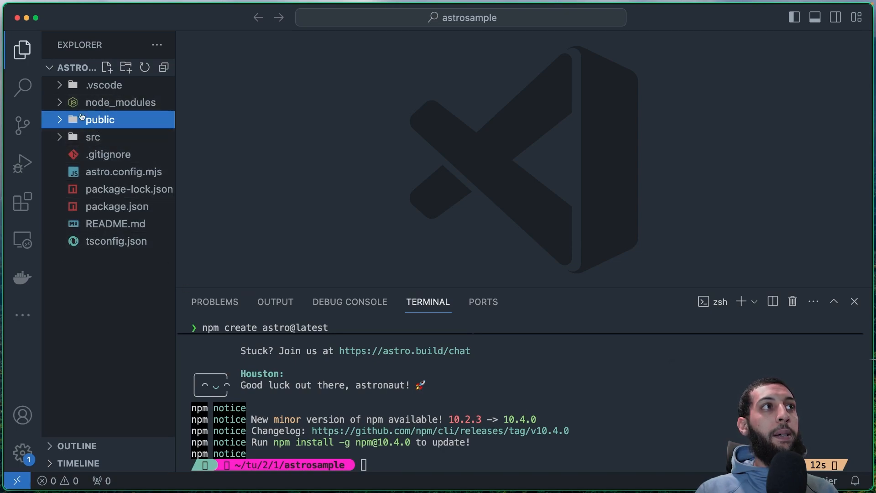
pyautogui.click(93, 137)
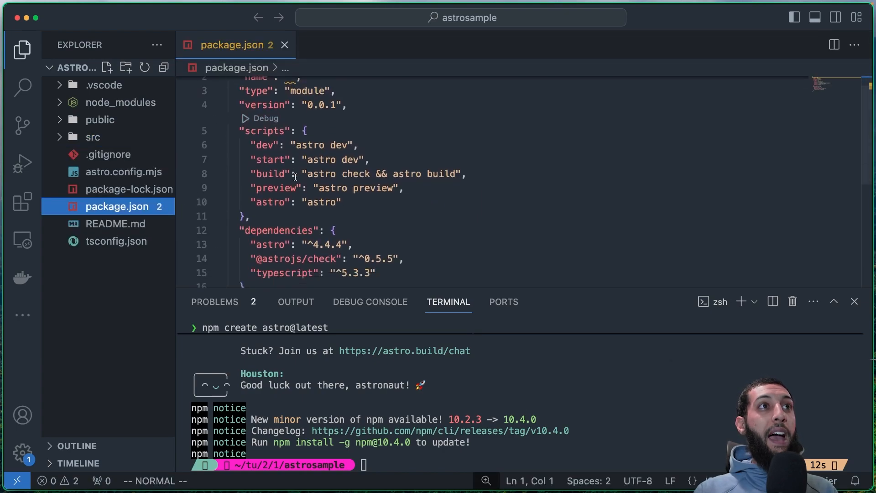
# Scroll package.json up to its scripts block with dev, build and preview.
pyautogui.scroll(3)
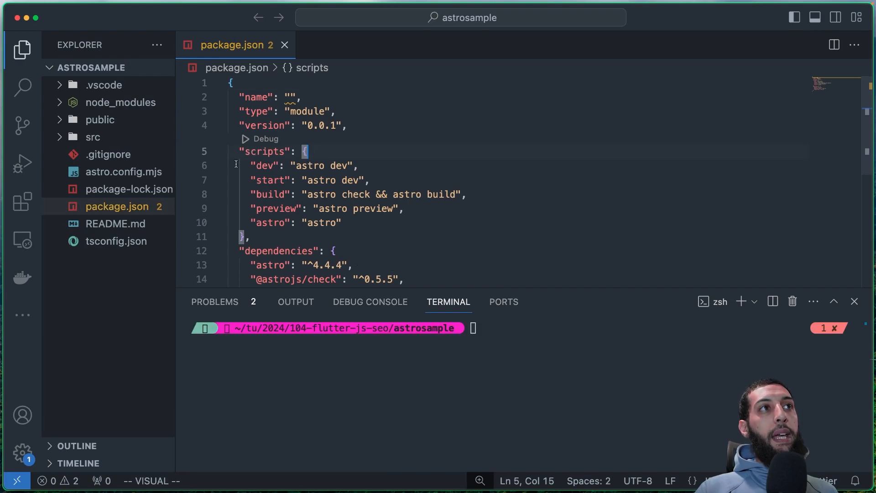
pyautogui.moveTo(353, 133)
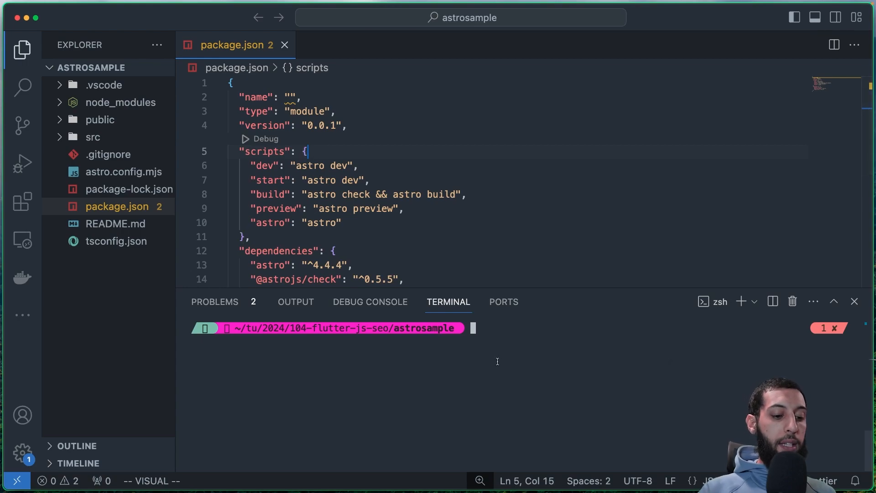
# Start the Astro dev server with 'npm run dev' so it serves localhost:4321.
pyautogui.write('npm run dev')
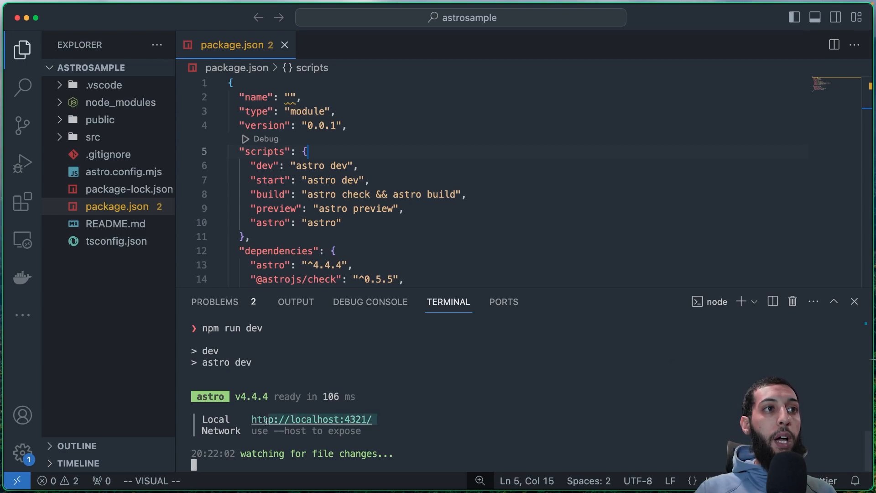
pyautogui.moveTo(339, 421)
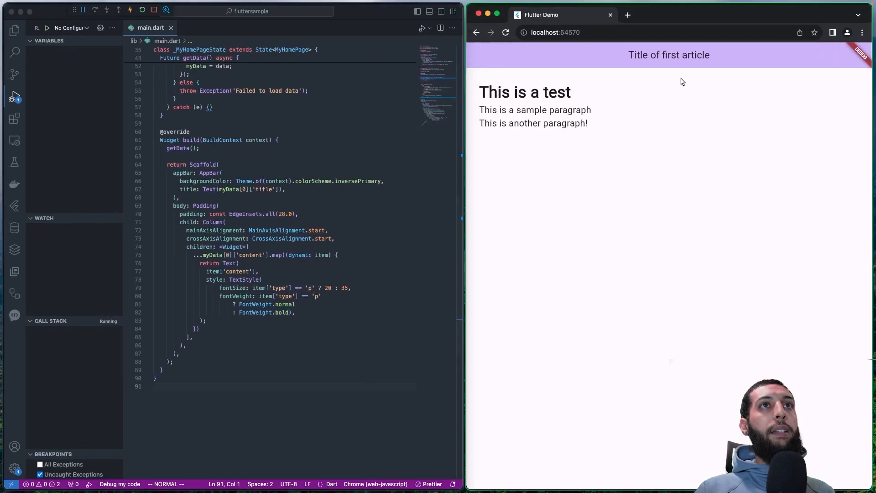
# Bring the Astro VS Code window beside Chrome showing localhost:4321.
pyautogui.click(626, 14)
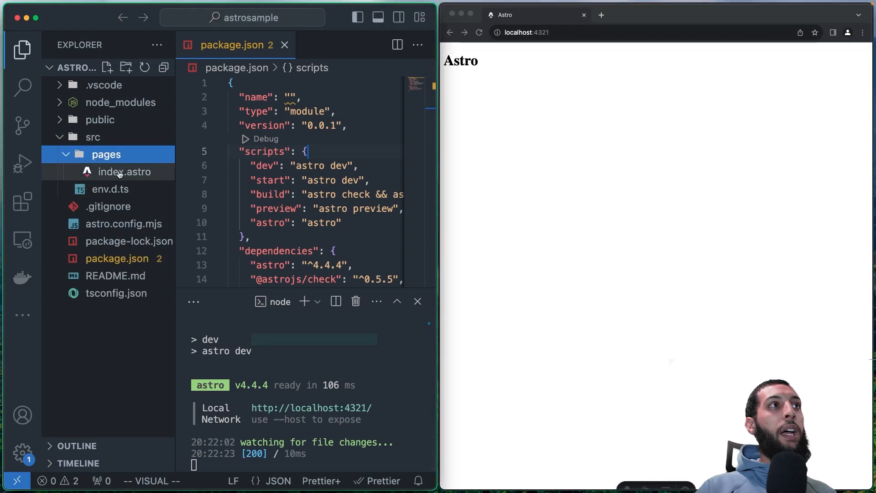
# Open index.astro, collapse the Explorer sidebar and close the terminal so the code fills the editor.
pyautogui.click(125, 172)
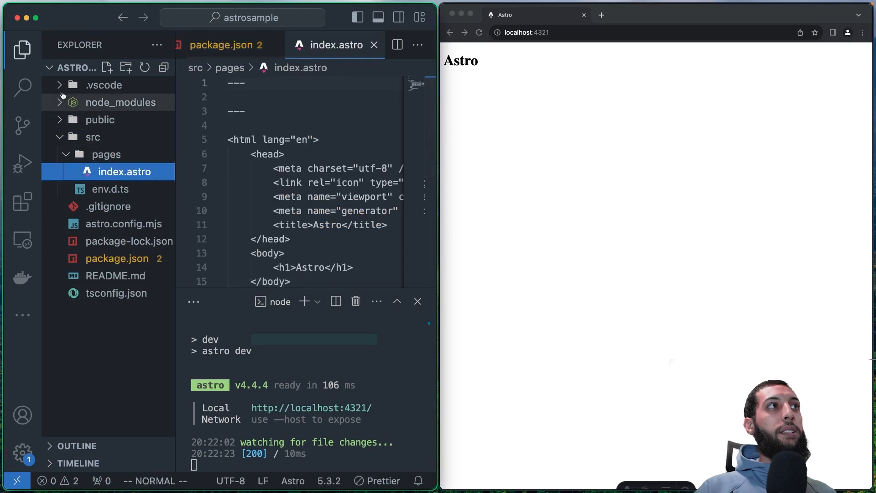
pyautogui.click(22, 49)
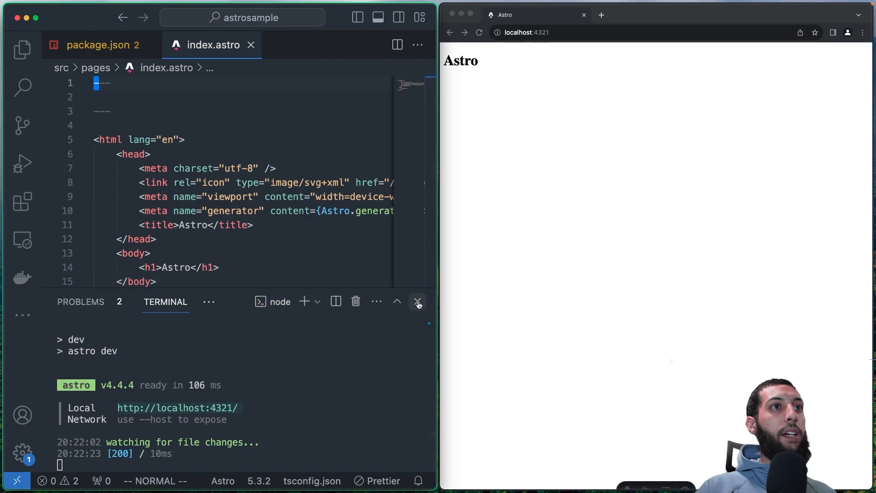
pyautogui.click(416, 302)
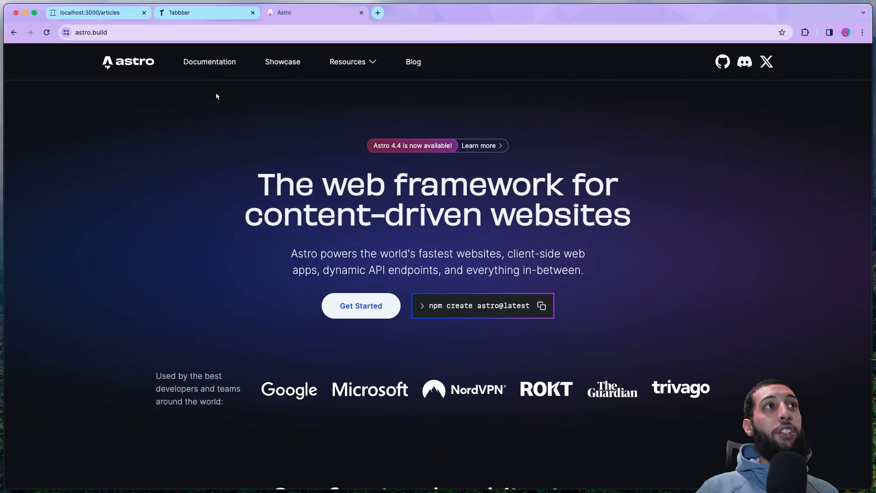
# Switch to the astro.build homepage tab in Chrome to look it over.
pyautogui.click(95, 12)
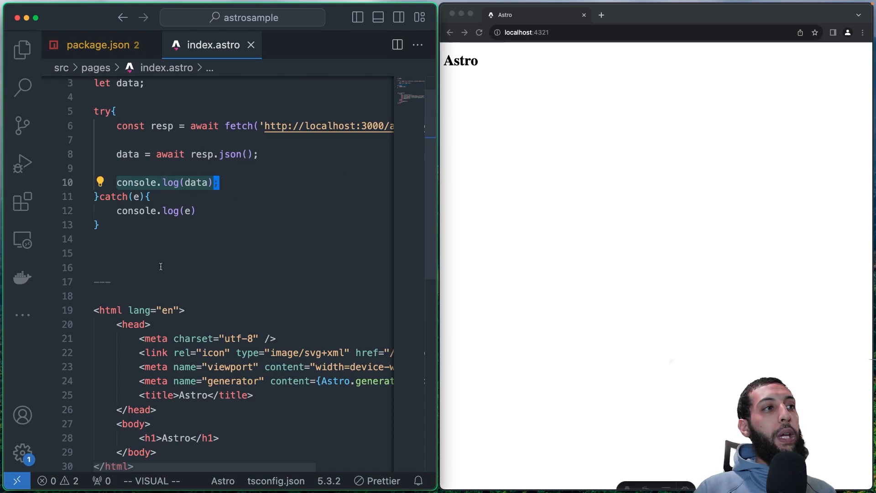
pyautogui.moveTo(160, 210)
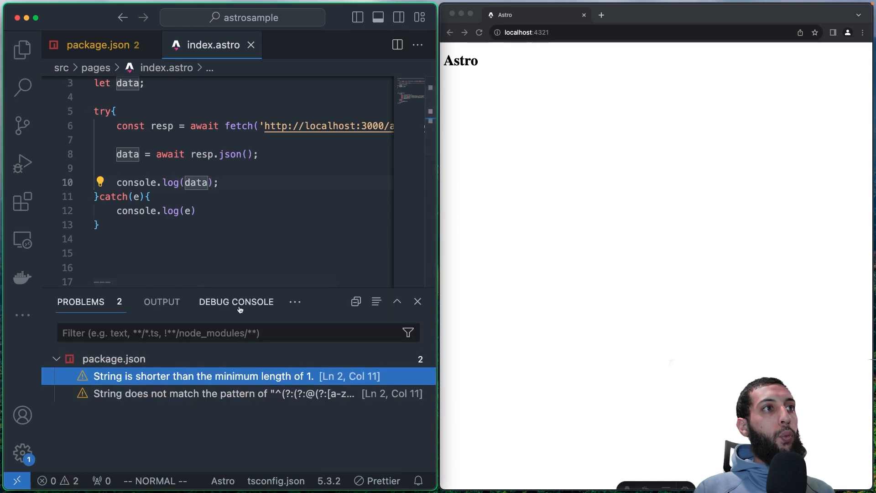
pyautogui.moveTo(295, 302)
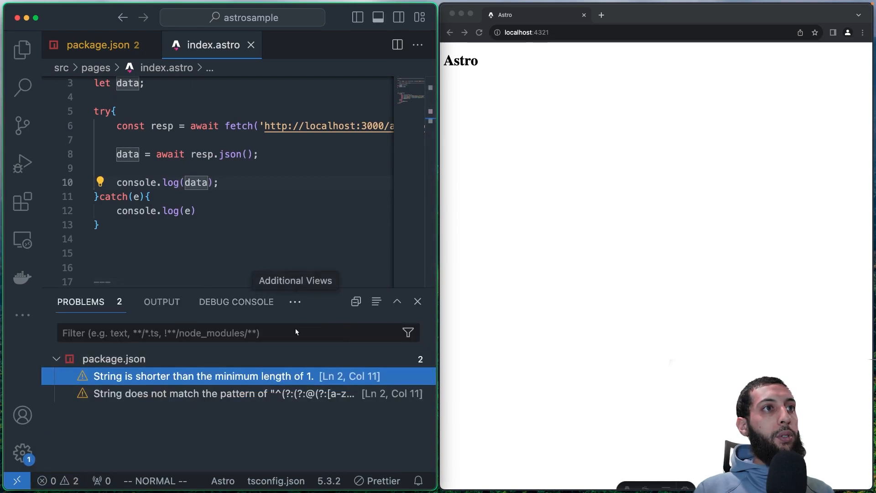
pyautogui.click(165, 302)
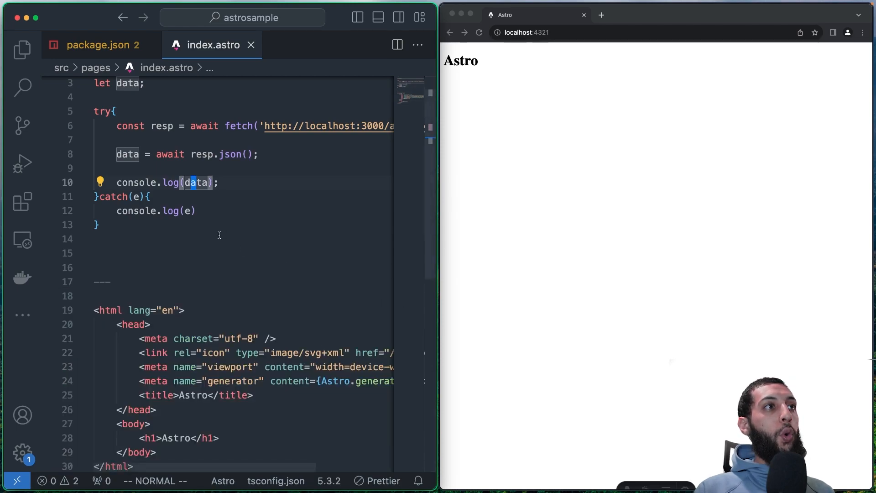
pyautogui.scroll(-3)
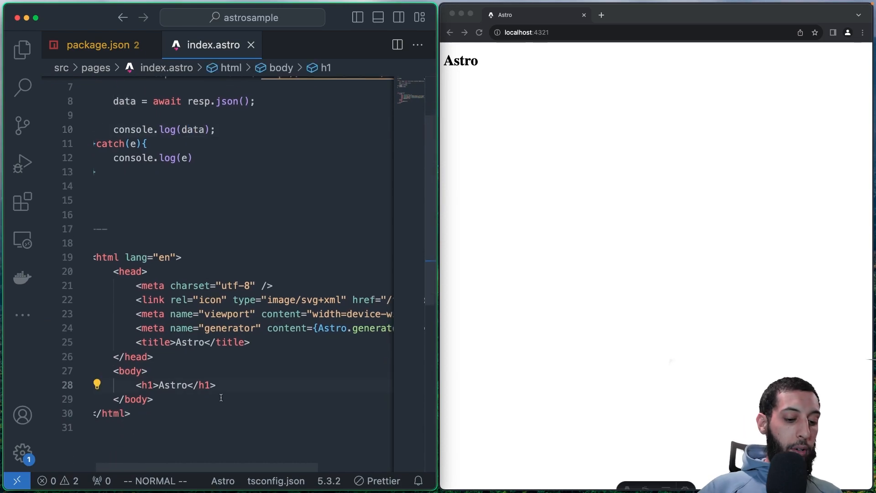
# Write the {data[0].content.map( )} expression under the h1 in index.astro's body.
pyautogui.write('data')
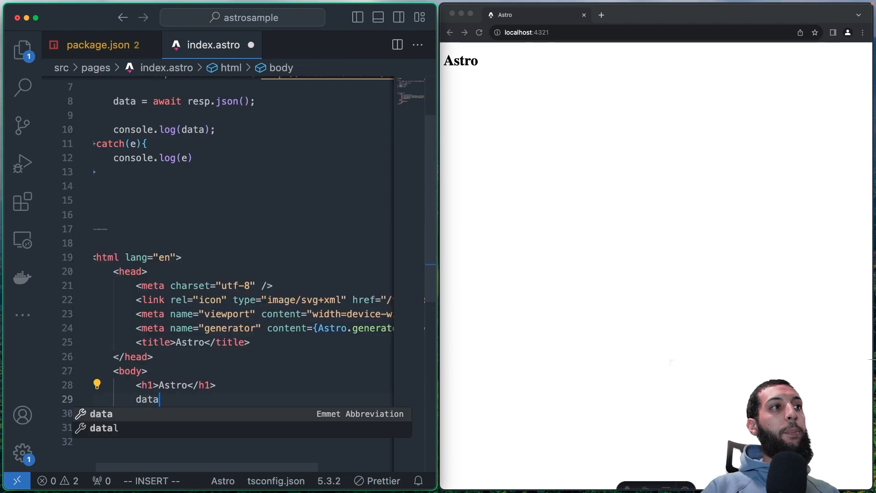
pyautogui.write('j')
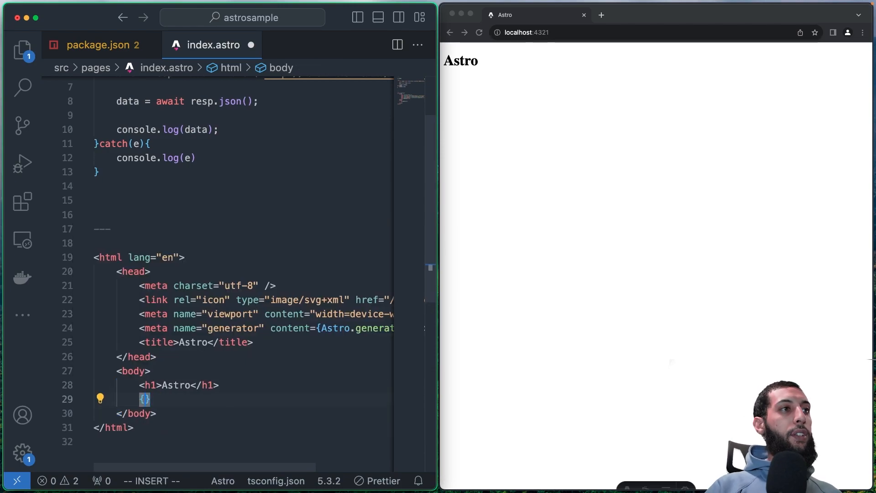
pyautogui.write('data.')
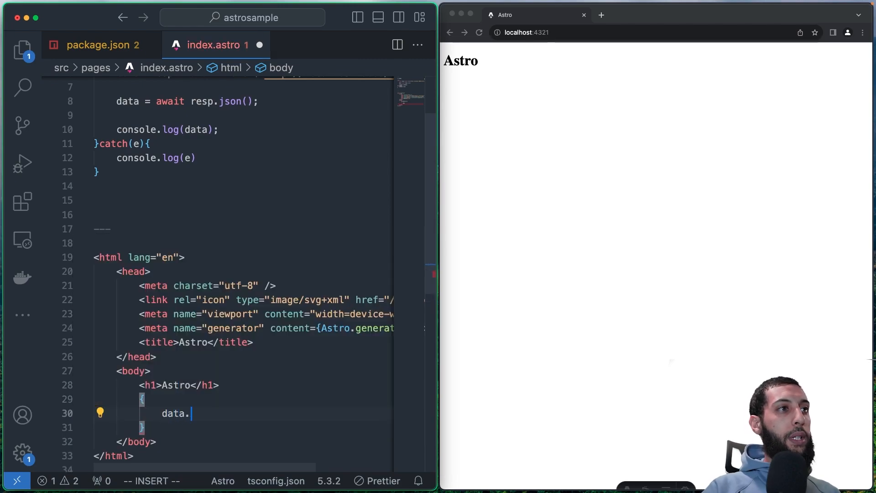
pyautogui.write('map')
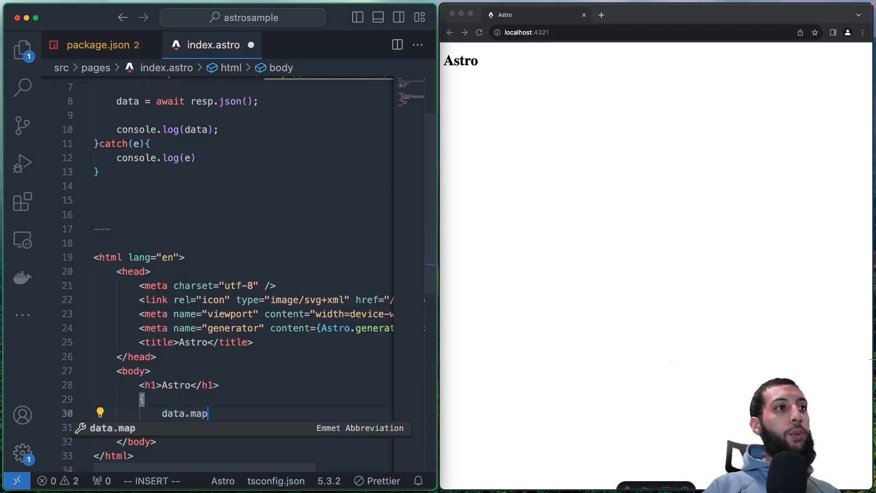
pyautogui.write('()')
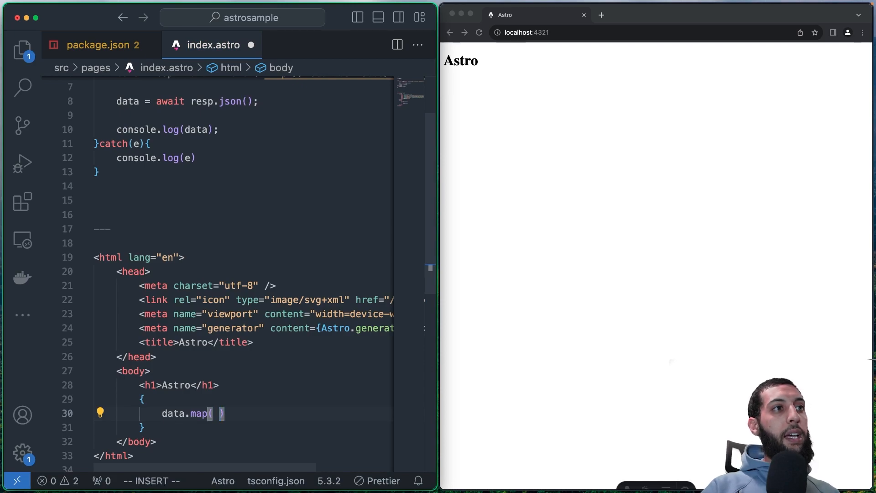
pyautogui.press('Escape')
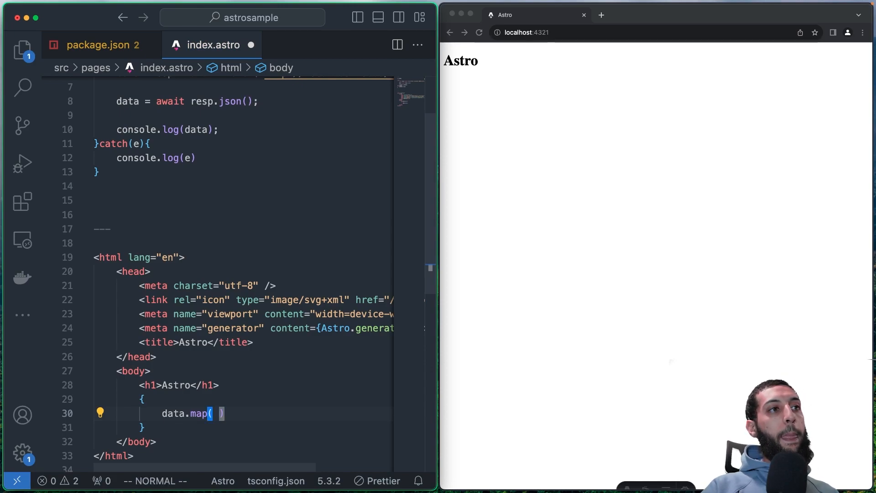
pyautogui.write('conte')
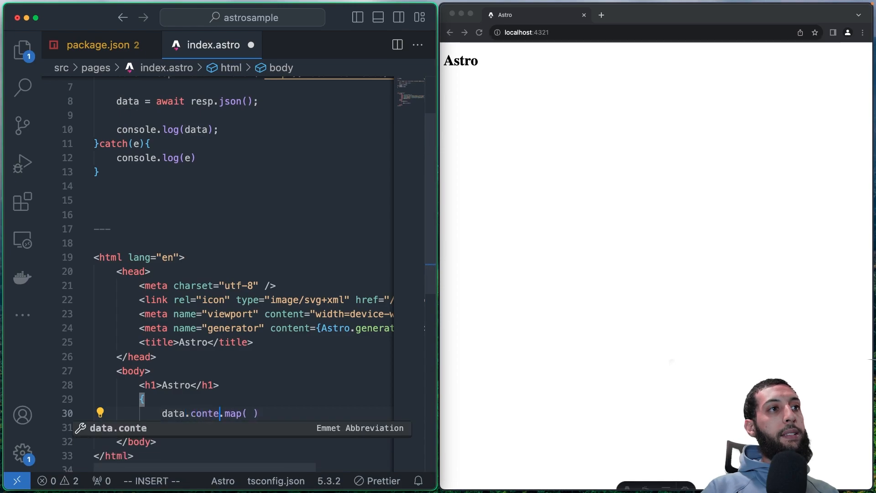
pyautogui.press('Escape')
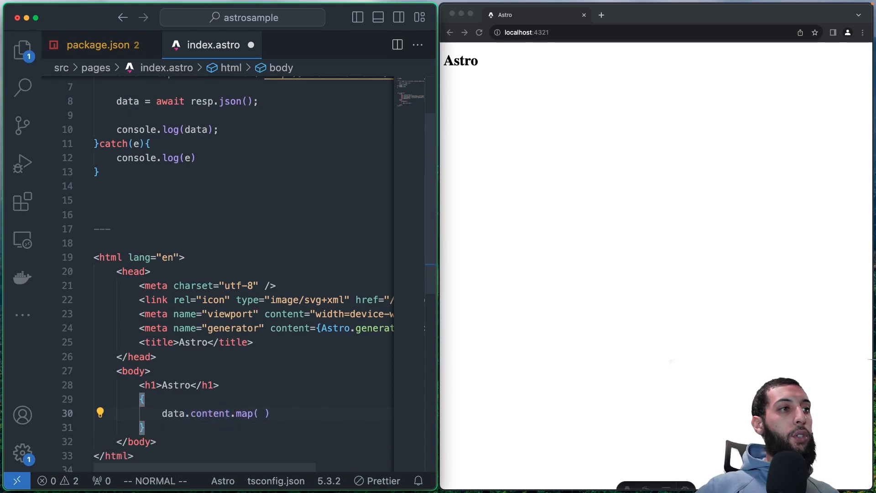
pyautogui.moveTo(53, 481)
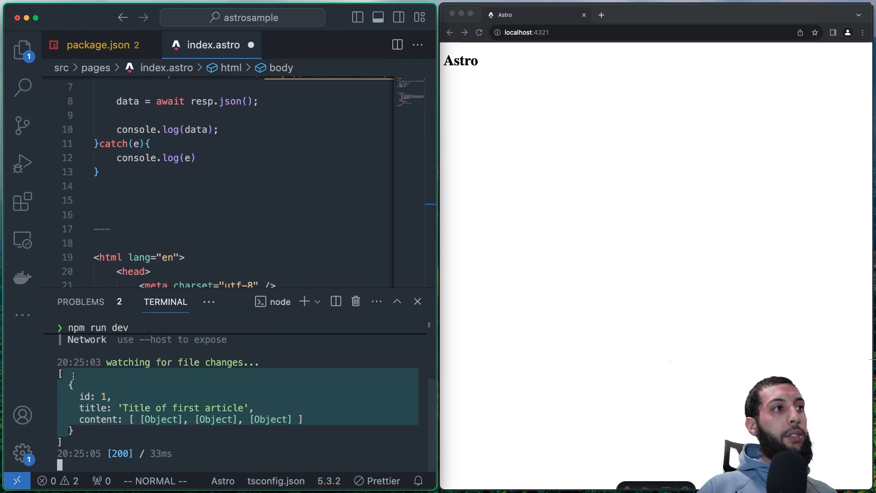
pyautogui.moveTo(82, 396)
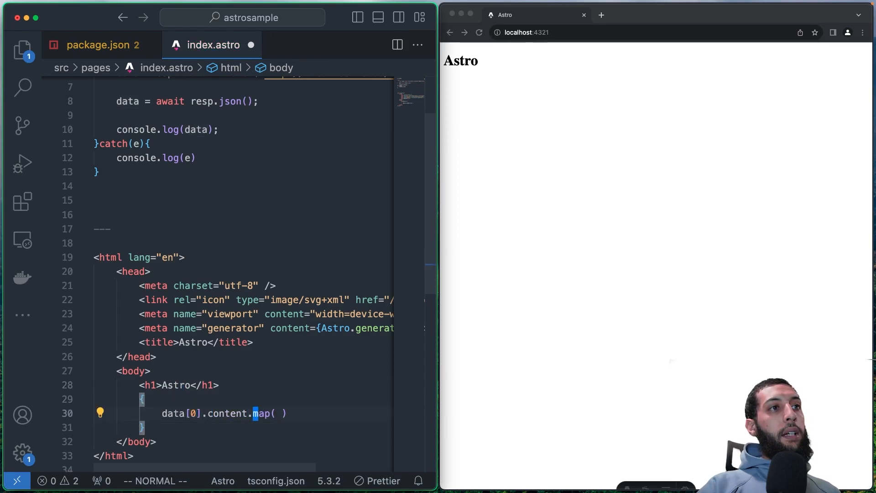
# Write the map callback (item) => returning <p>{item.type}</p> so the page lists h, p, p.
pyautogui.write('item')
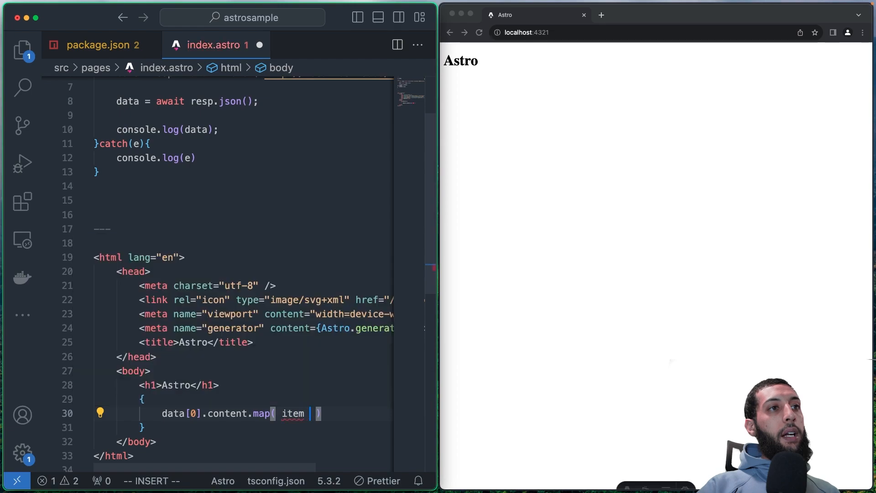
pyautogui.write('=> {')
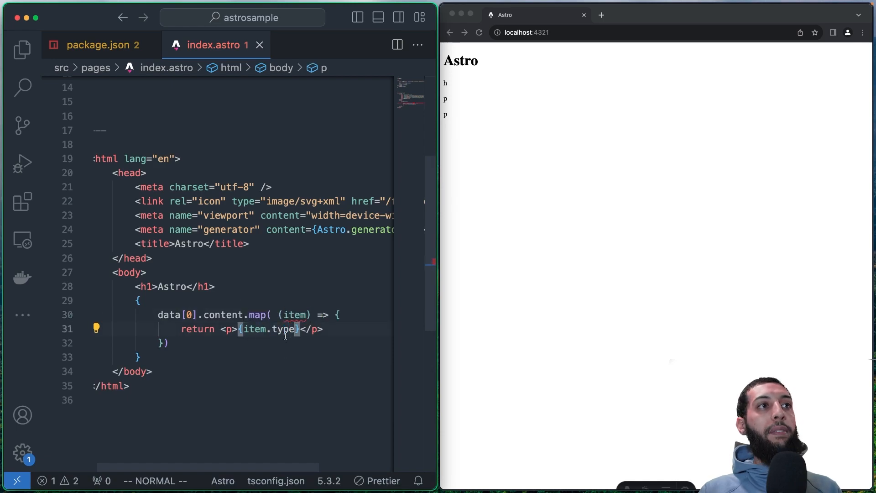
pyautogui.moveTo(287, 314)
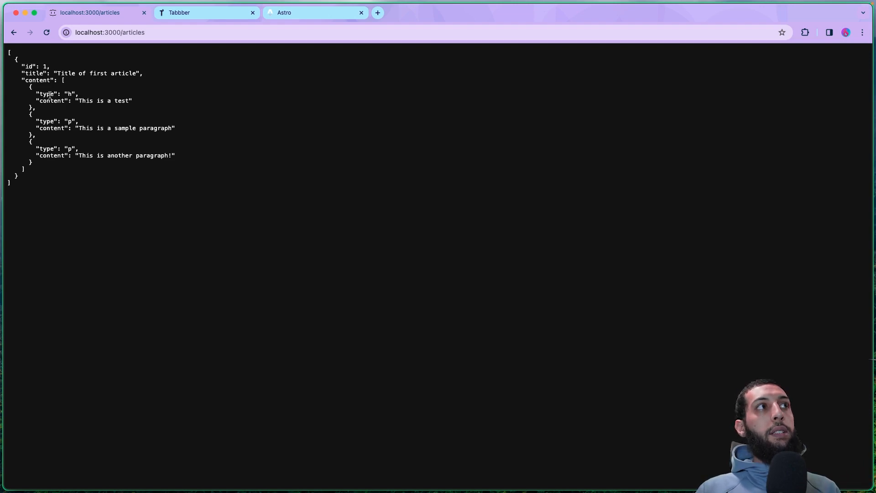
pyautogui.moveTo(97, 118)
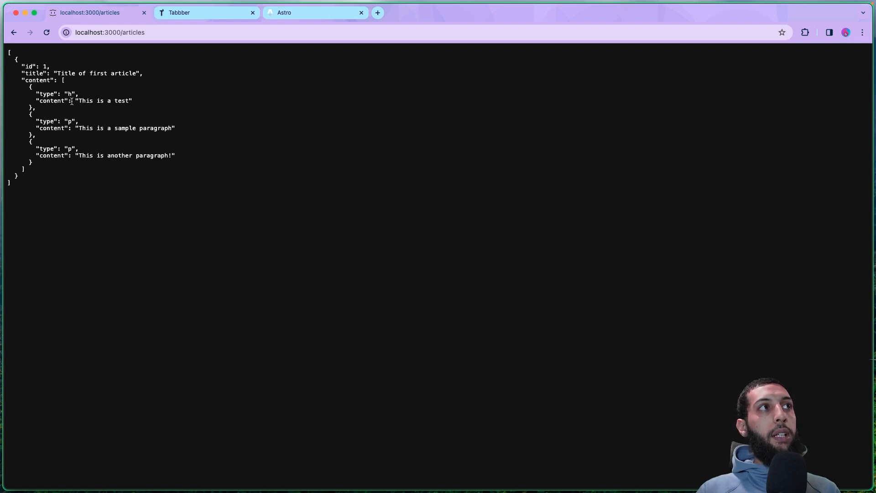
# Pick out the content field name in the articles JSON at localhost:3000/articles.
pyautogui.moveTo(31, 93); pyautogui.dragTo(134, 107)
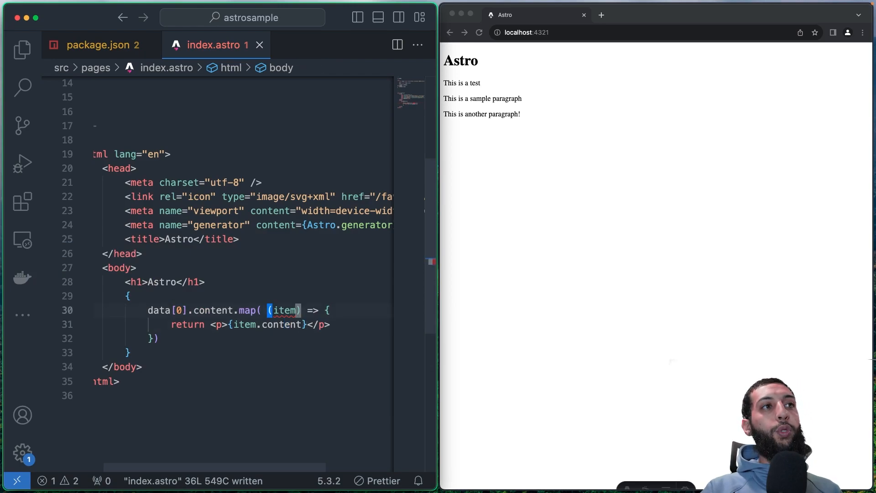
# Add an if (item.type === "h") branch with an empty block in index.astro.
pyautogui.write('i')
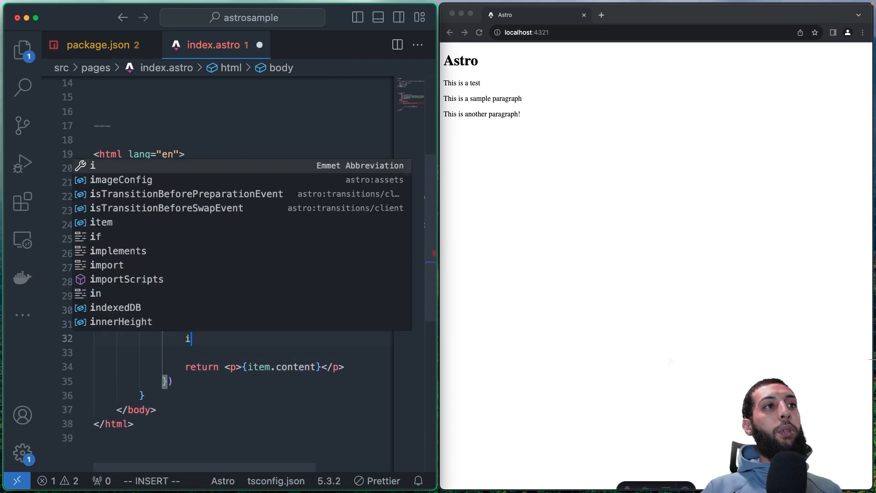
pyautogui.write("f(item.type === 'h")
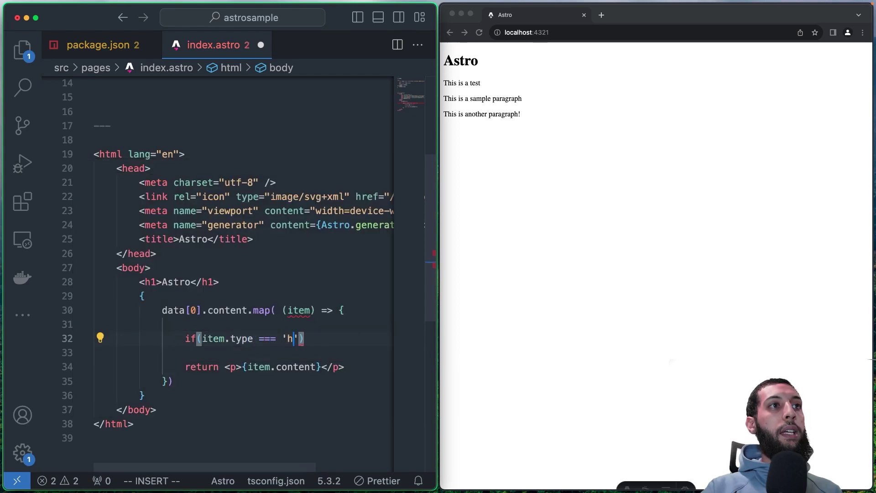
pyautogui.press('Escape')
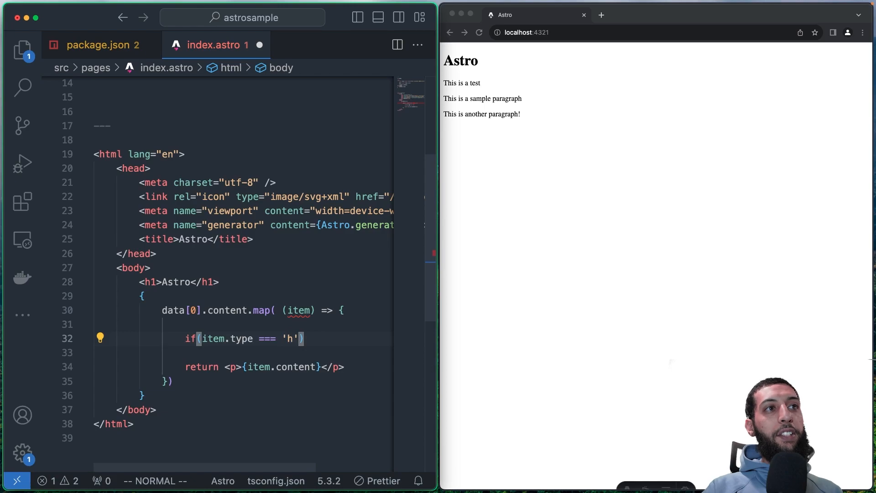
pyautogui.write('{}')
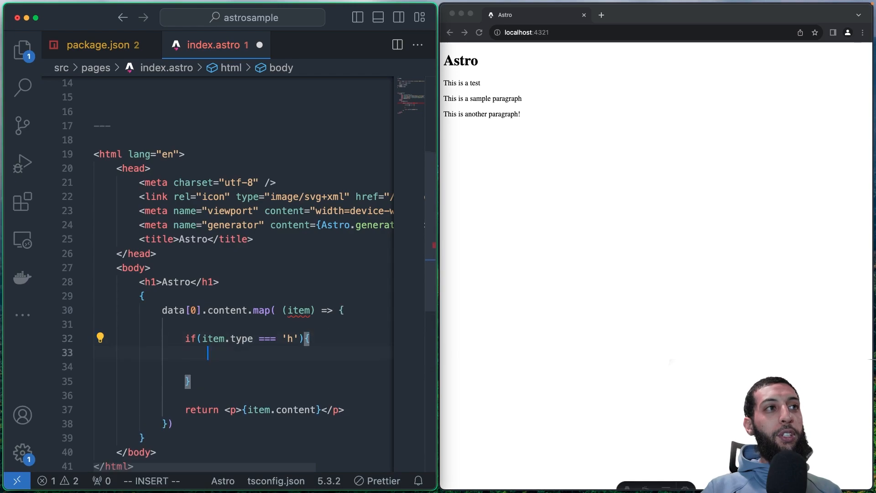
# Return <h1>{item.content}</h1> from the h branch and save so the heading renders.
pyautogui.write('return')
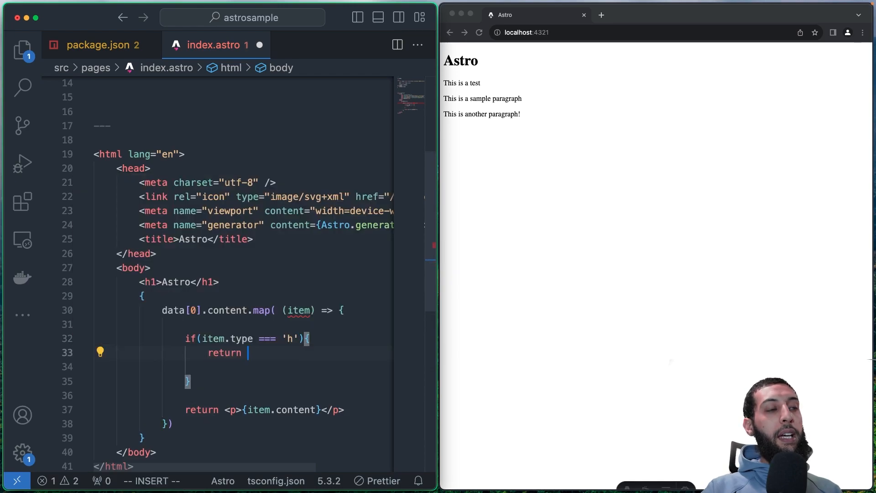
pyautogui.press('Escape')
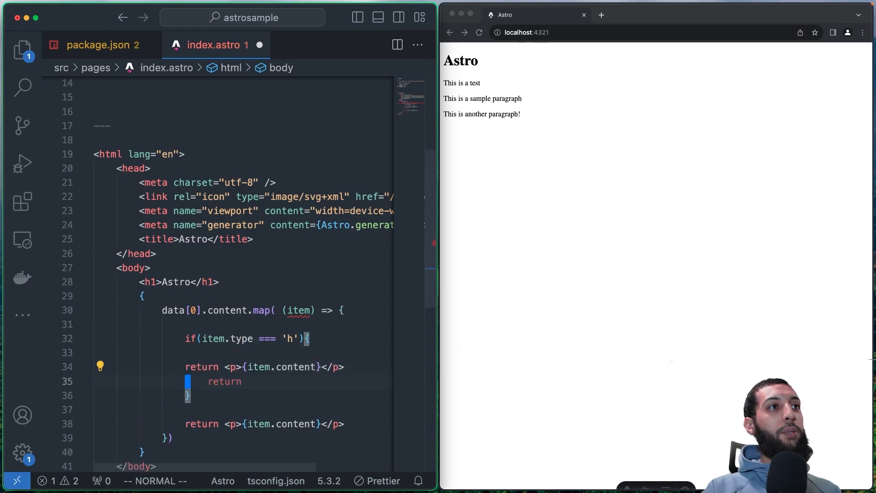
pyautogui.write('h1')
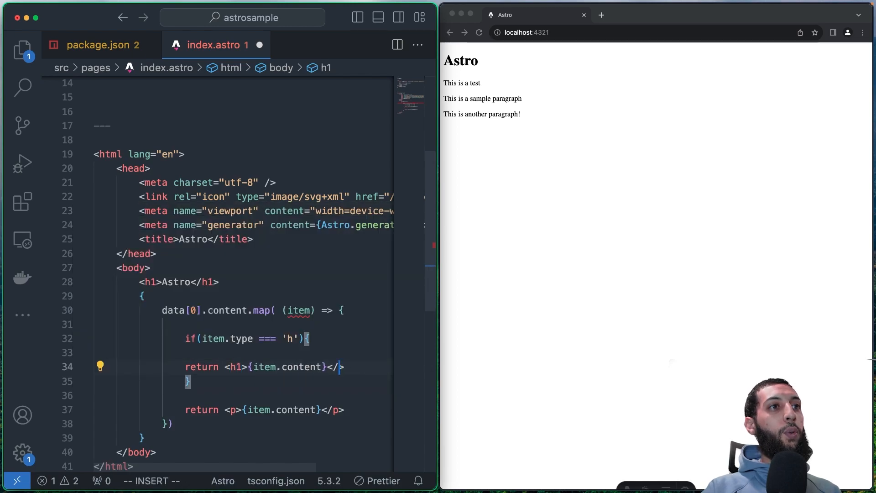
pyautogui.press('Escape')
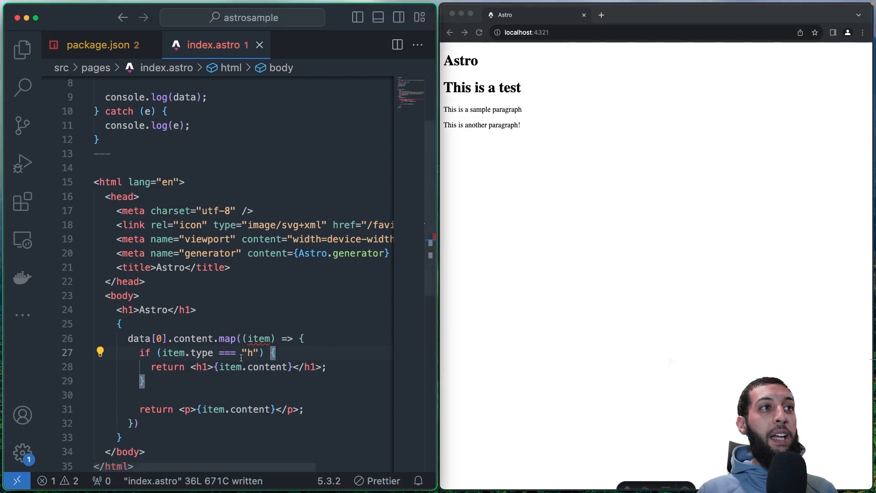
pyautogui.doubleClick(245, 352)
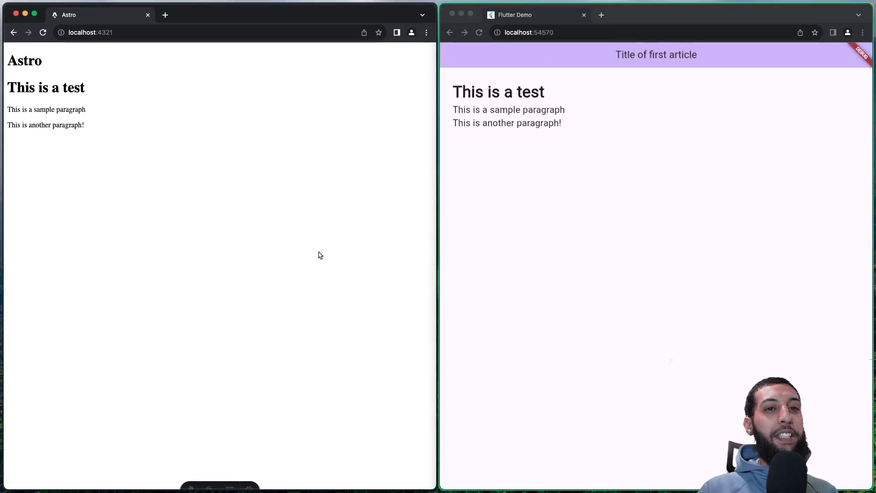
pyautogui.moveTo(306, 253)
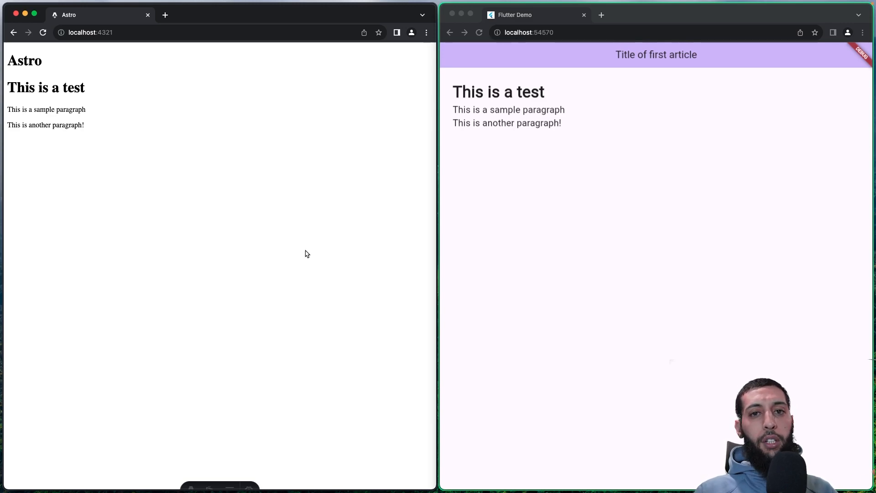
pyautogui.moveTo(279, 235)
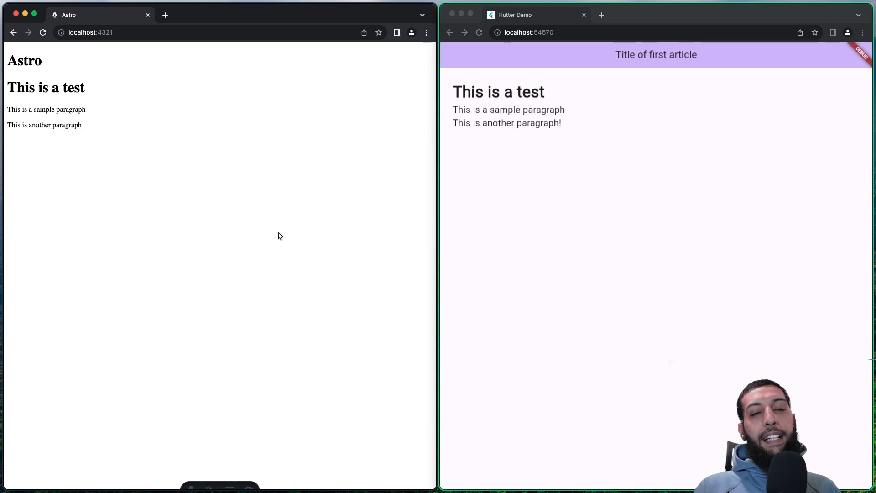
pyautogui.moveTo(253, 234)
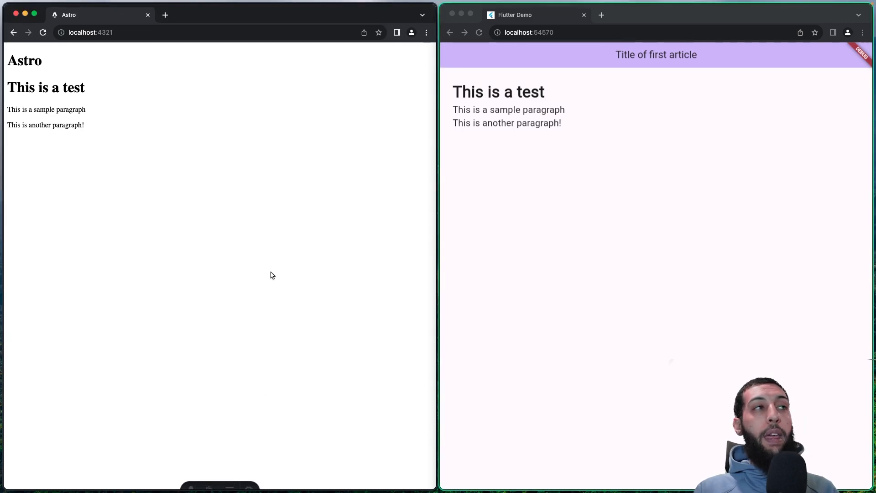
# Inspect the Flutter page and expand flutter-view, flt-glass-pane and flt-scene-host down to its canvas.
pyautogui.rightClick(53, 90)
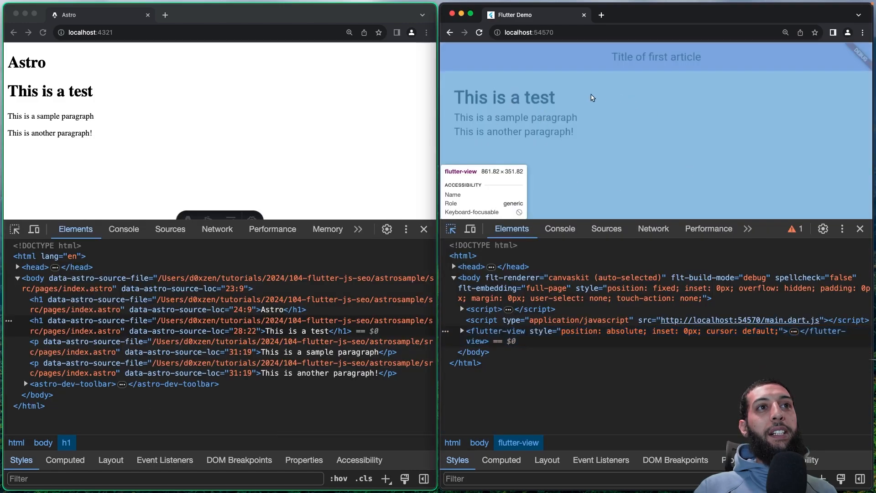
pyautogui.moveTo(563, 122)
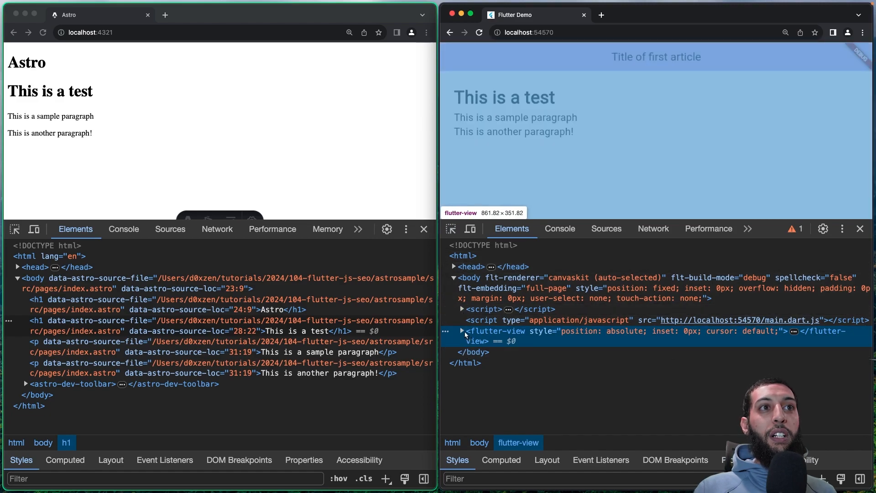
pyautogui.click(461, 330)
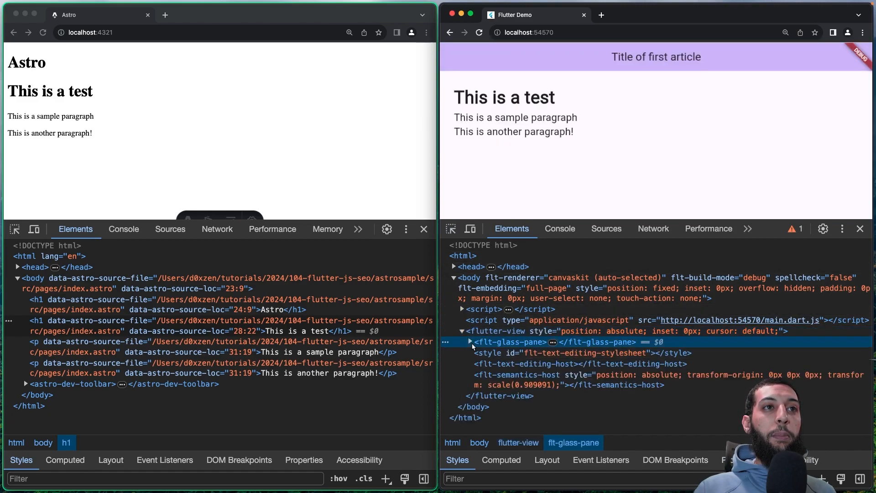
pyautogui.click(470, 341)
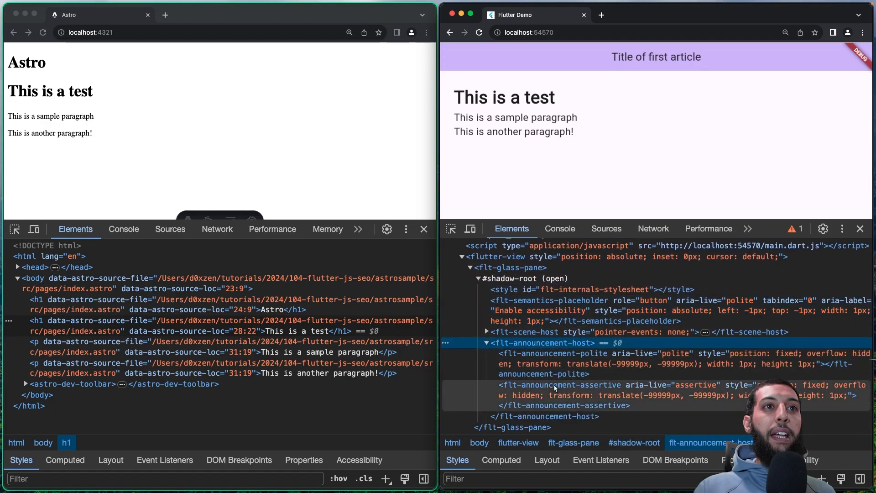
pyautogui.click(552, 353)
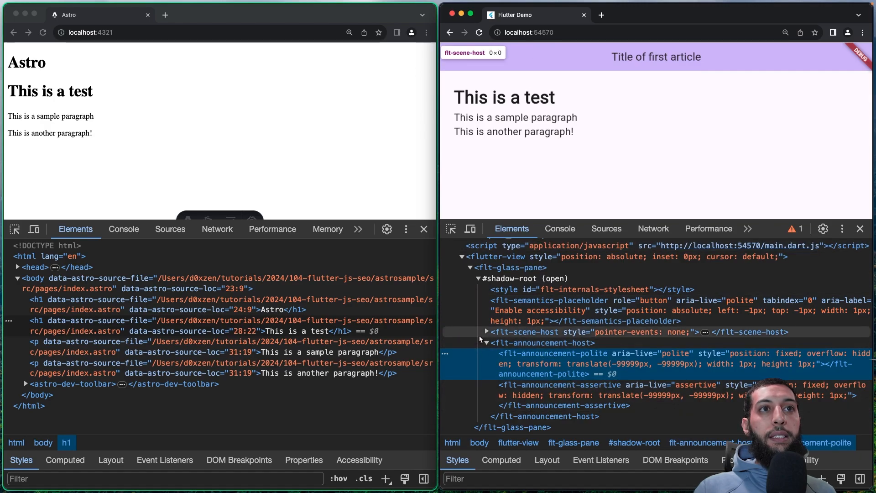
pyautogui.click(486, 331)
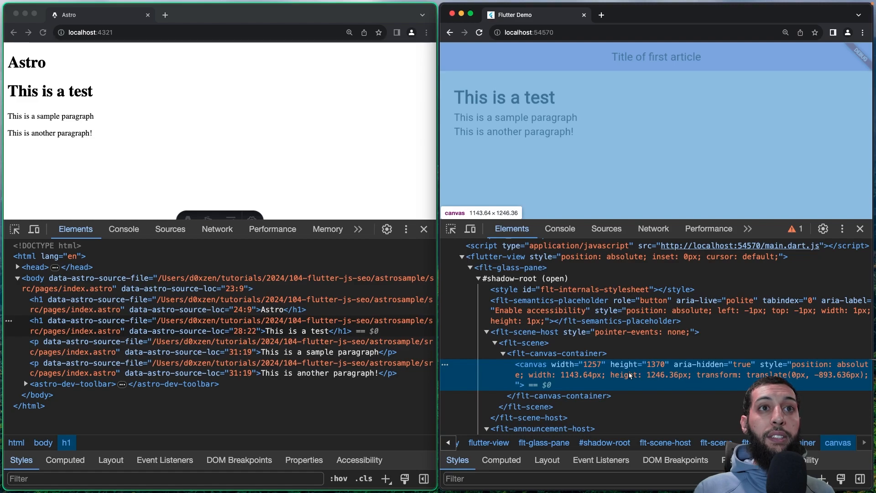
pyautogui.moveTo(571, 377)
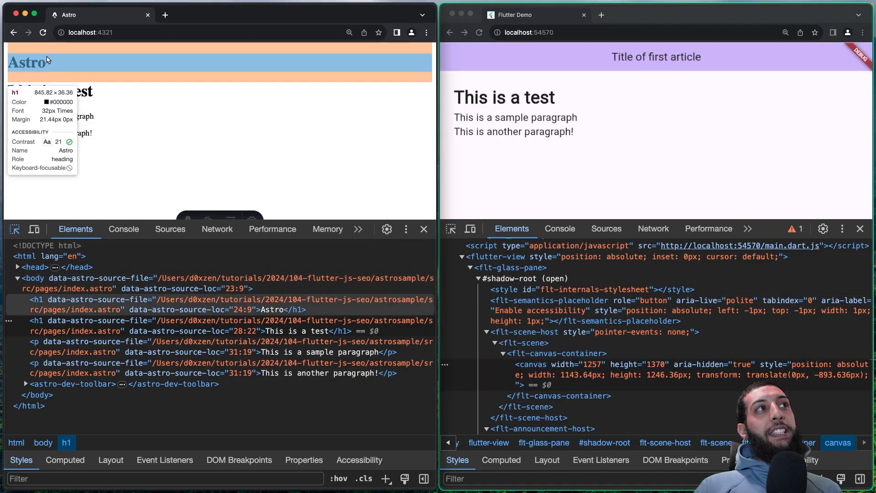
pyautogui.moveTo(63, 91)
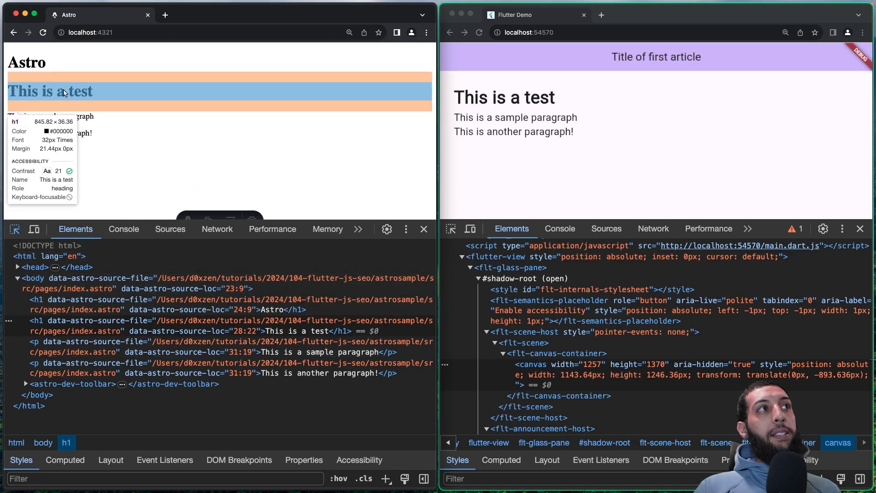
pyautogui.moveTo(74, 101)
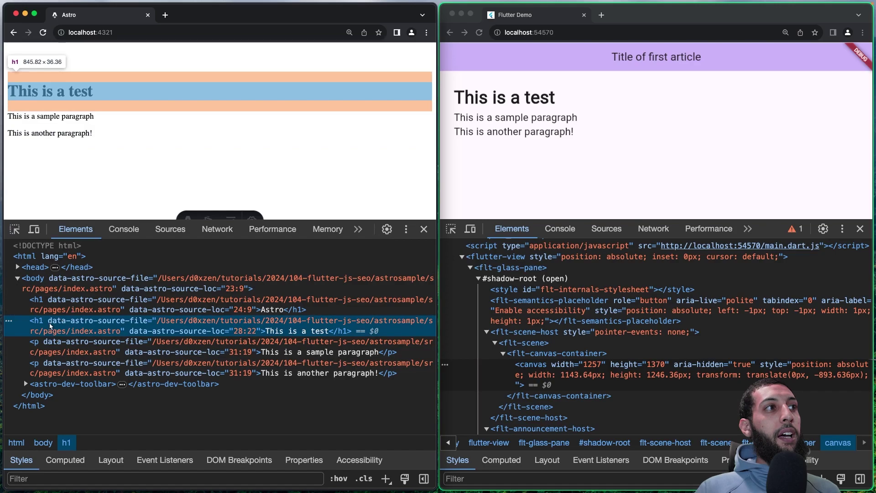
pyautogui.moveTo(252, 334)
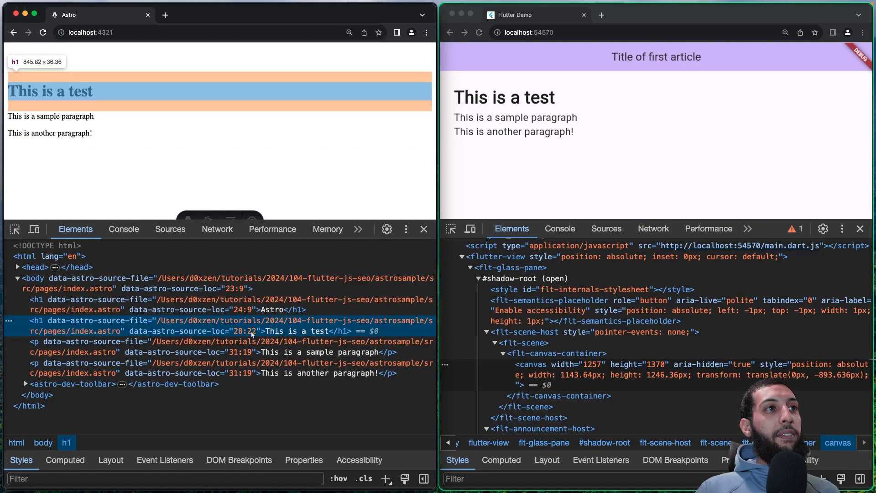
pyautogui.moveTo(300, 334)
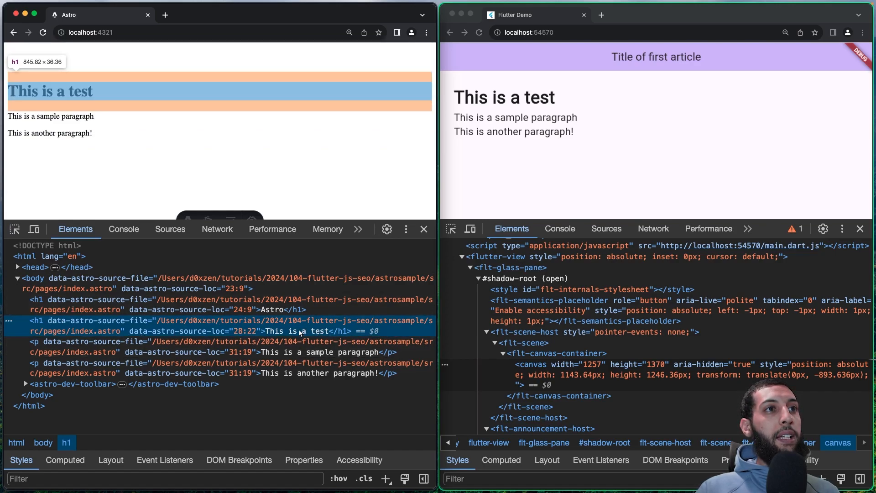
pyautogui.moveTo(347, 349)
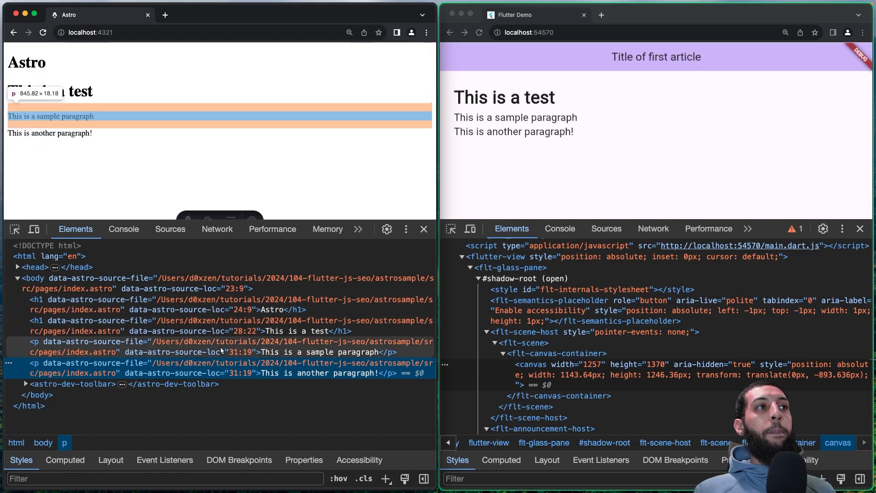
pyautogui.moveTo(122, 104)
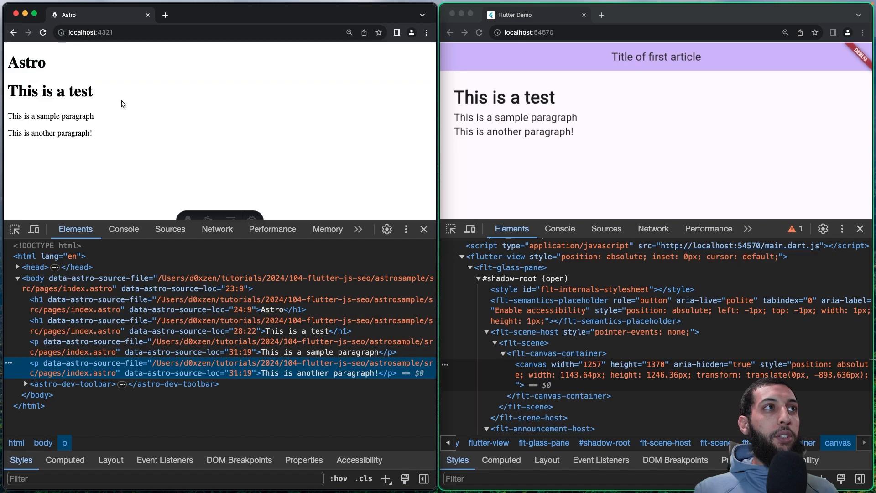
pyautogui.moveTo(155, 95)
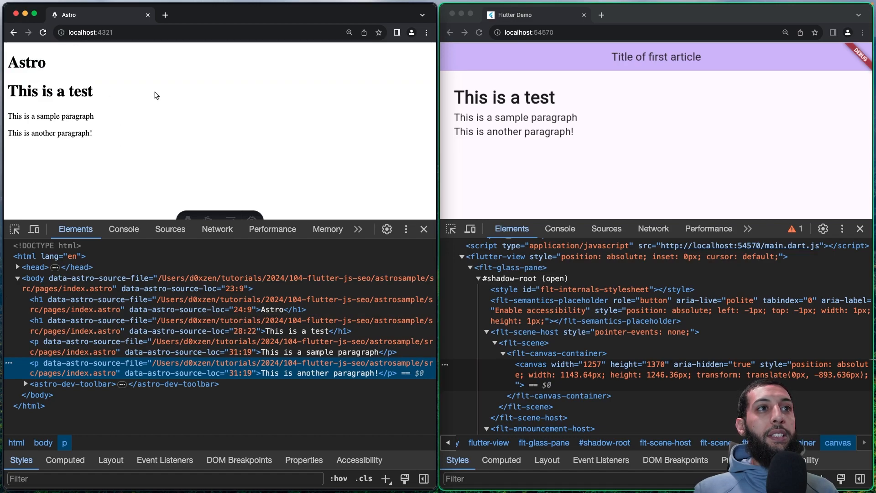
pyautogui.moveTo(97, 126)
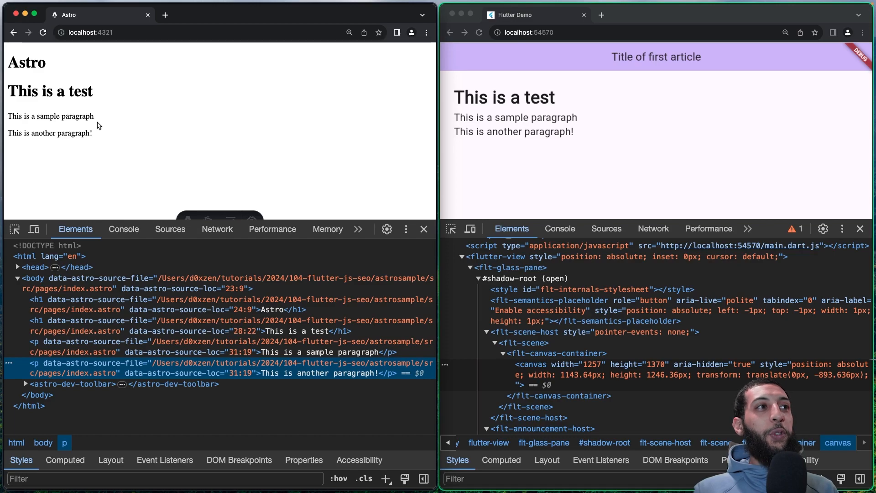
pyautogui.moveTo(128, 130)
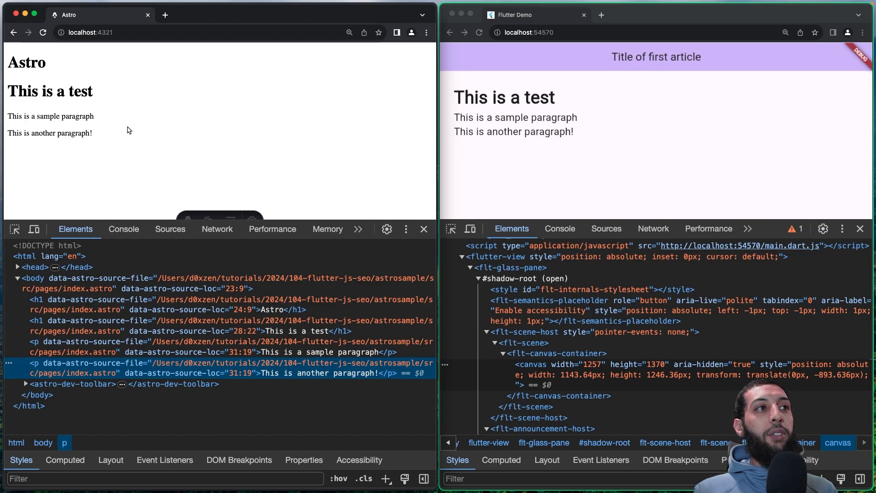
pyautogui.moveTo(274, 325)
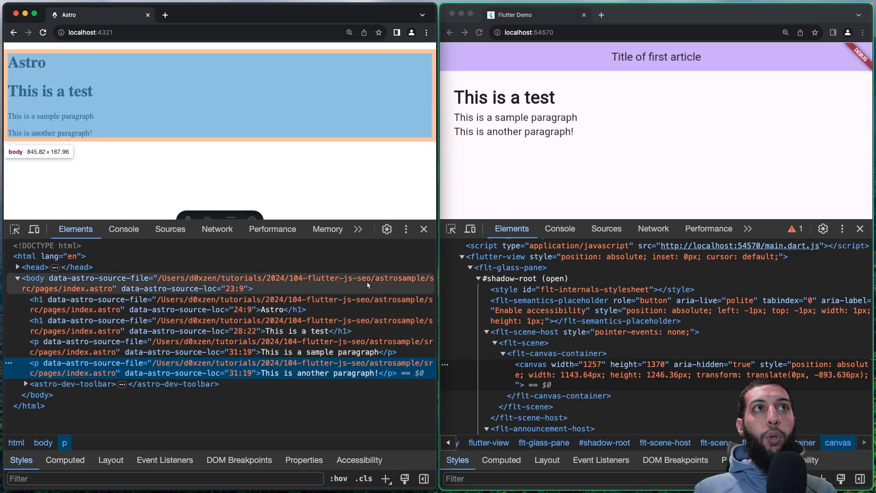
# Search Google for 'flutter articles' in the new tab and look over the results.
pyautogui.click(164, 15)
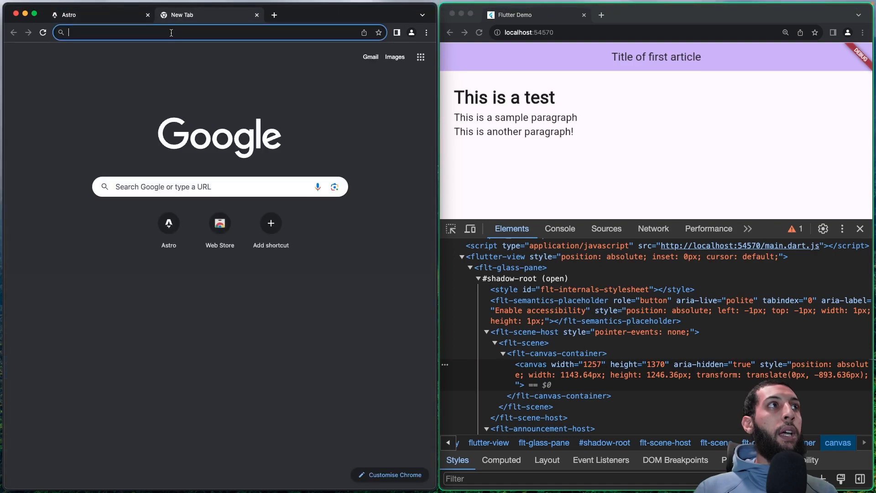
pyautogui.write('flutte')
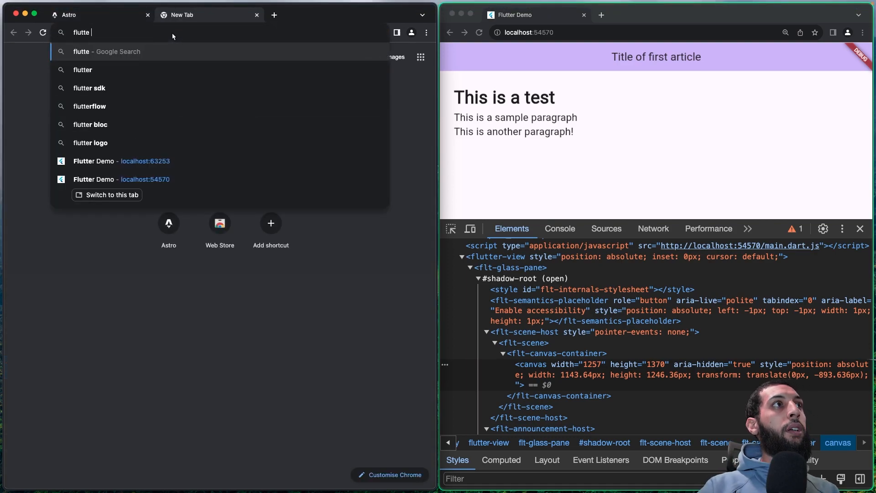
pyautogui.press('Return')
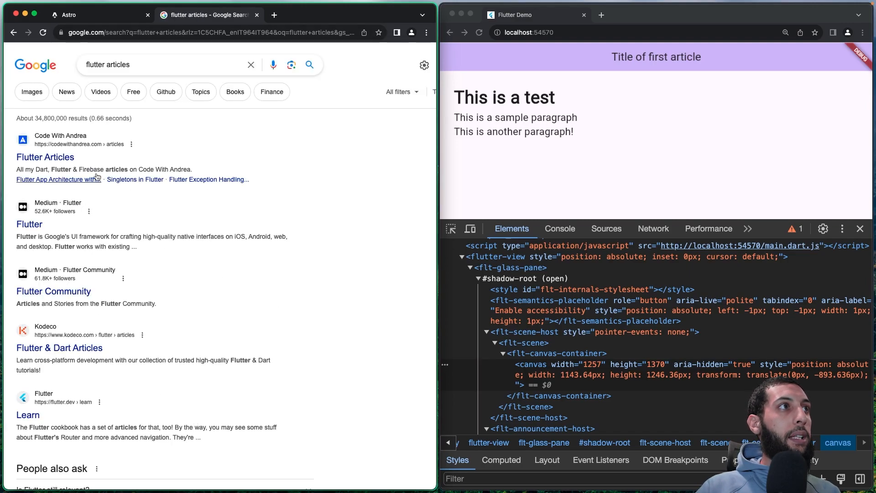
pyautogui.scroll(-3)
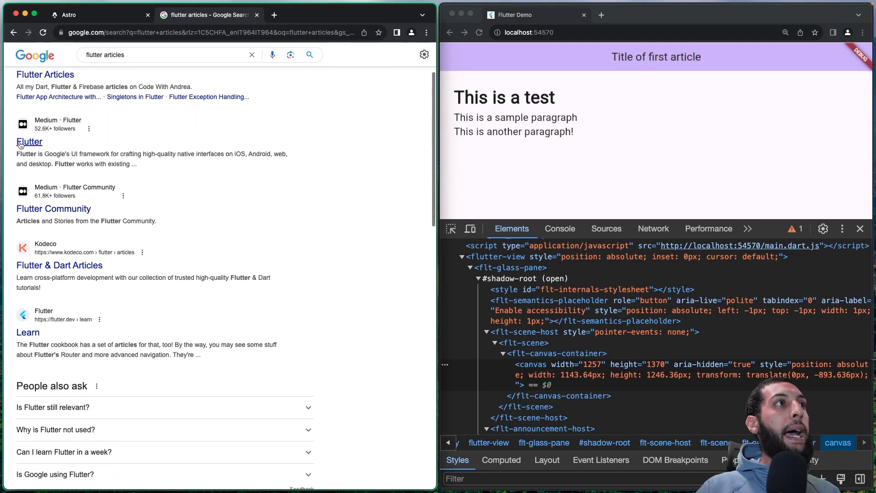
pyautogui.moveTo(17, 154); pyautogui.dragTo(136, 163)
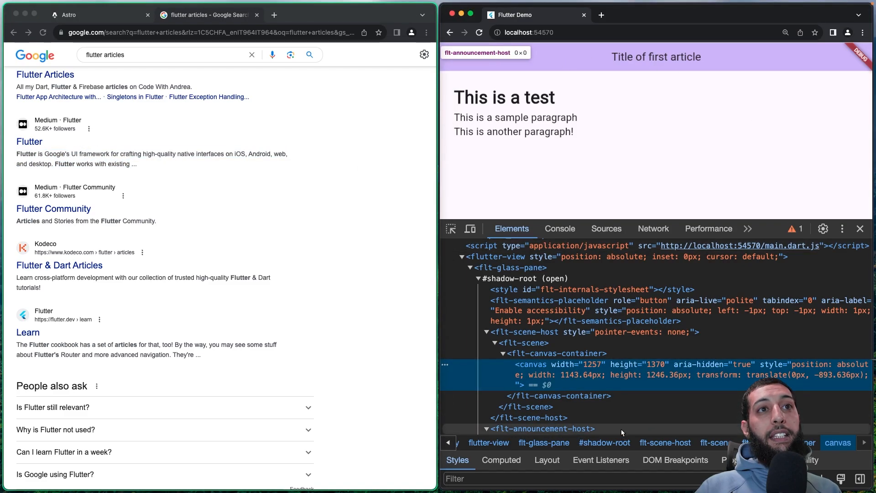
pyautogui.moveTo(608, 374)
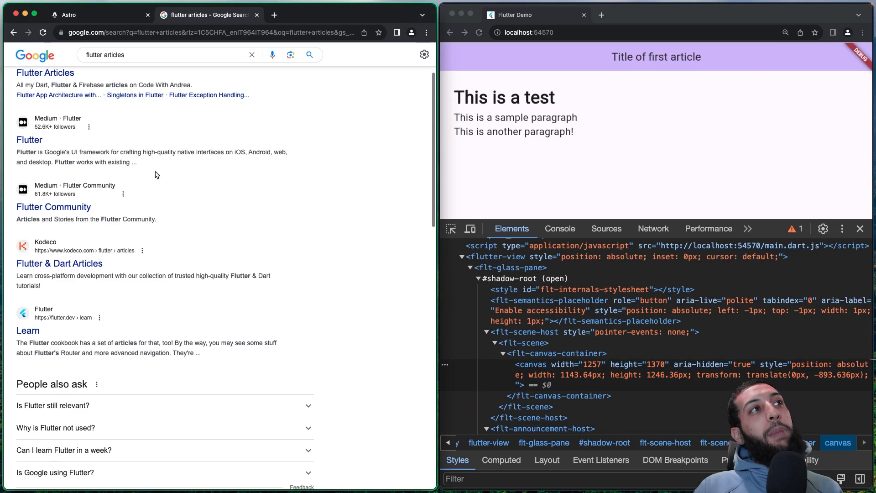
# Scroll through the results page, then return to the Astro tab.
pyautogui.scroll(3)
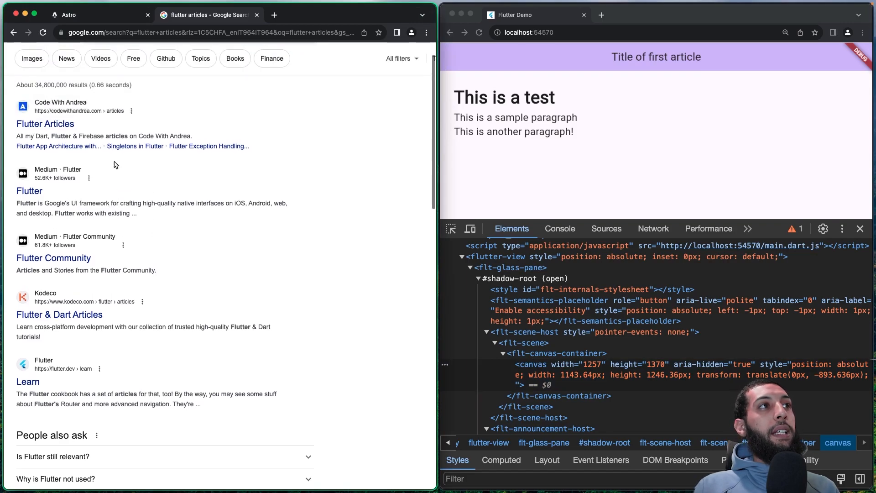
pyautogui.scroll(-3)
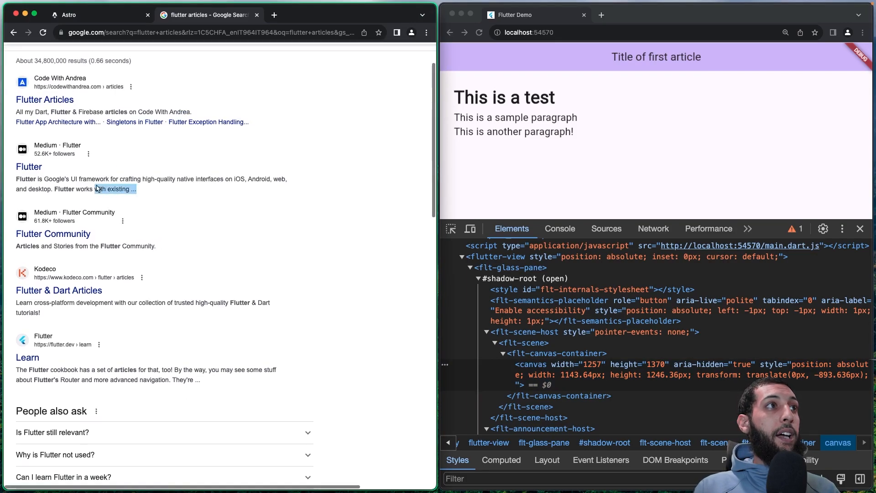
pyautogui.scroll(3)
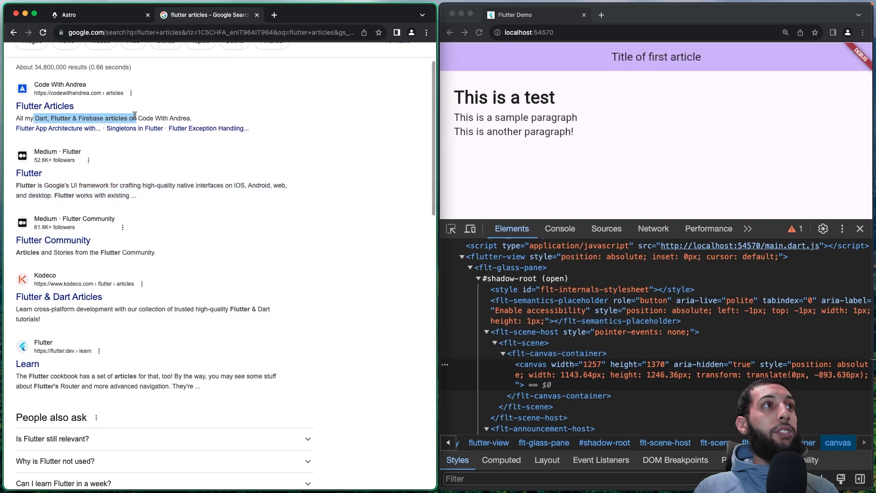
pyautogui.scroll(3)
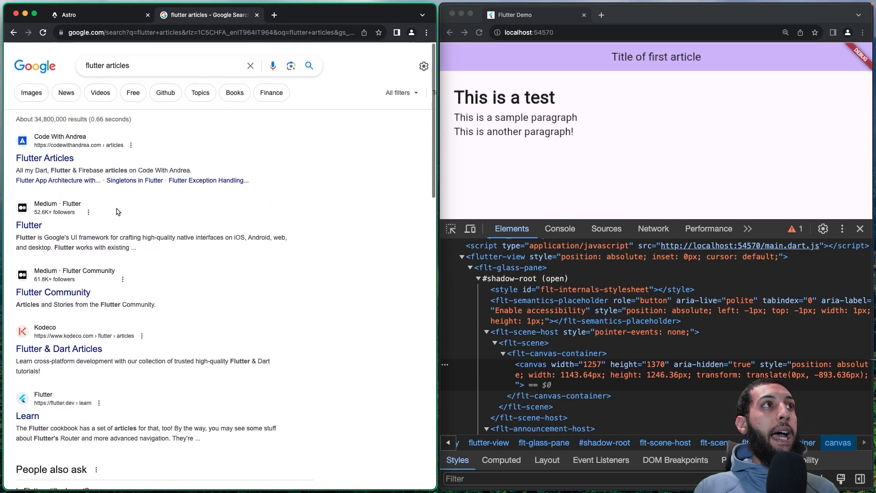
pyautogui.click(162, 65)
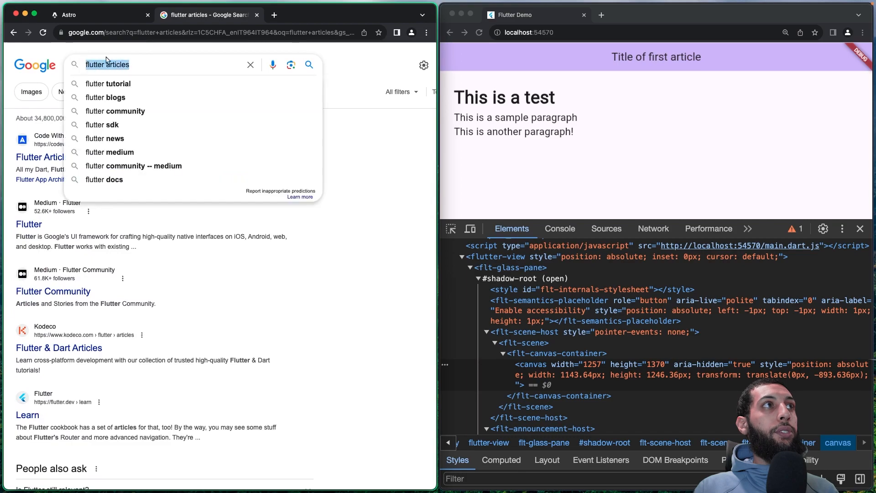
pyautogui.click(66, 14)
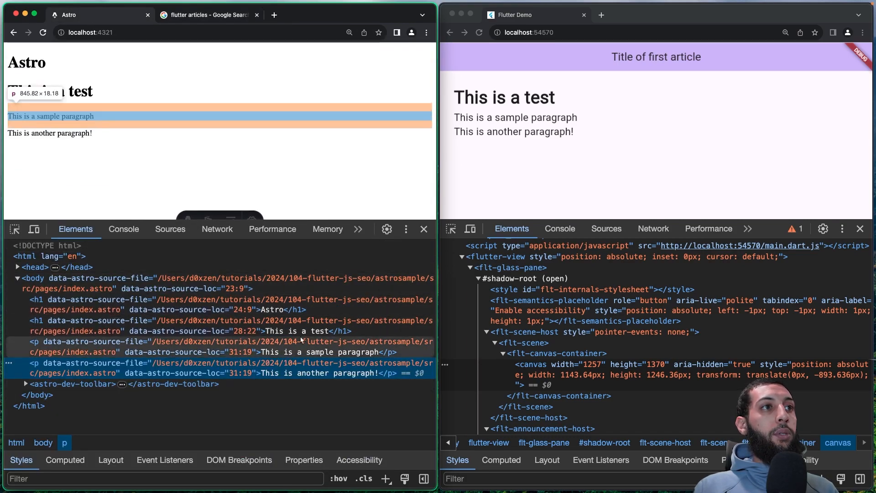
pyautogui.moveTo(252, 136)
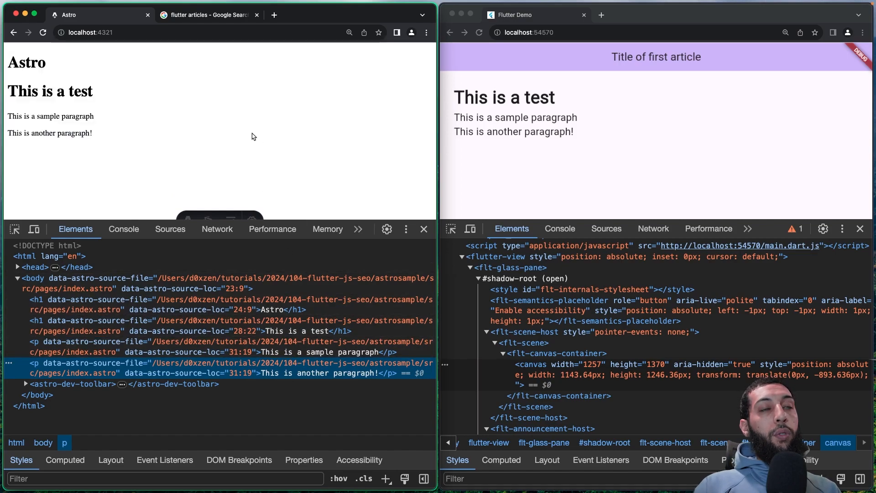
pyautogui.moveTo(45, 111)
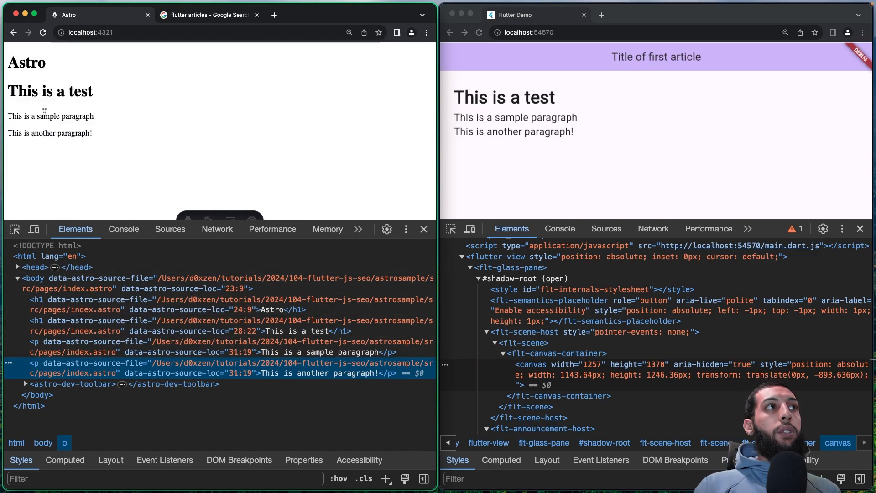
pyautogui.moveTo(95, 112)
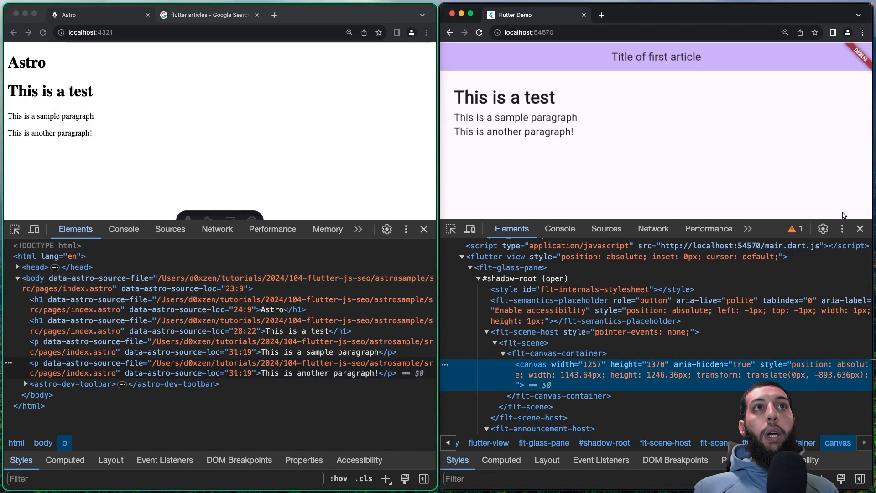
pyautogui.moveTo(768, 203)
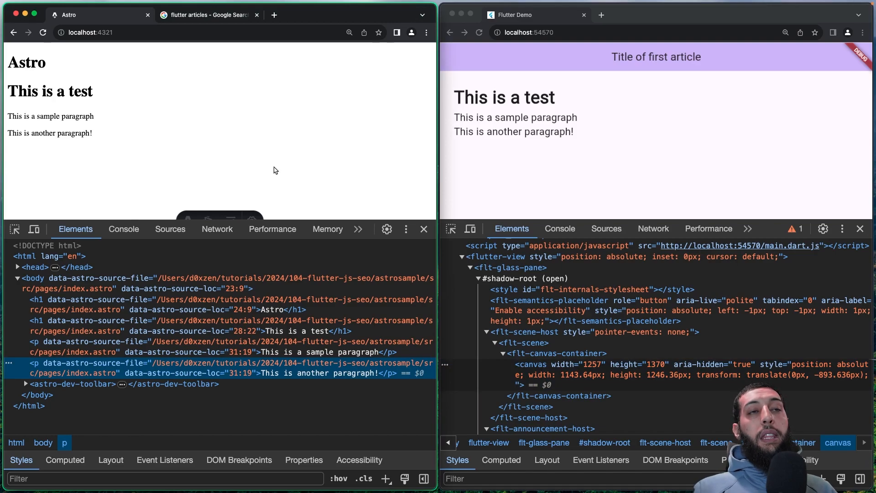
pyautogui.moveTo(376, 127)
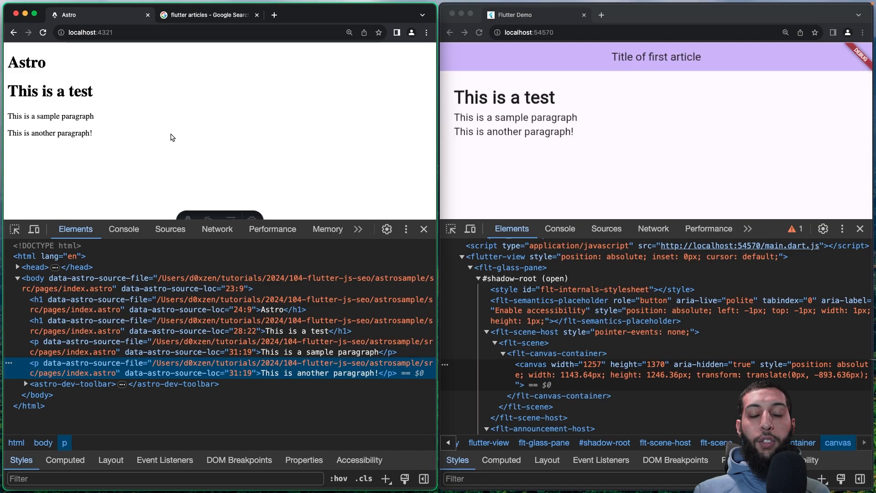
pyautogui.moveTo(175, 136)
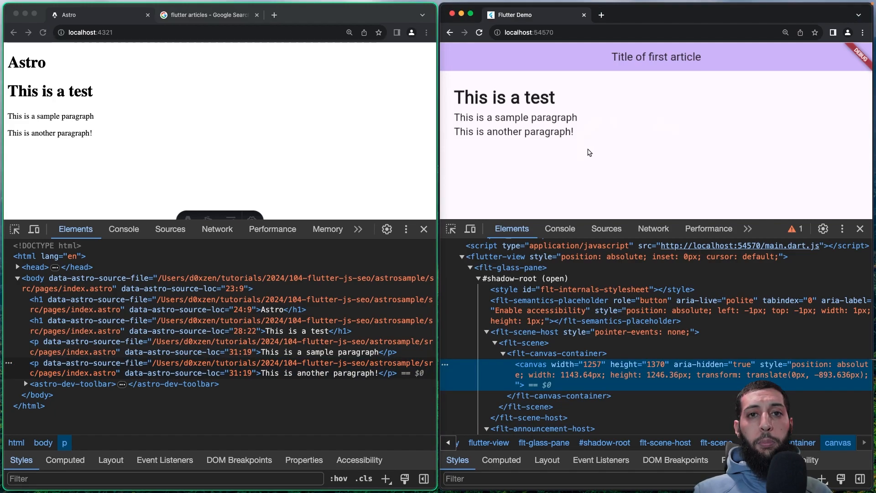
pyautogui.moveTo(618, 149)
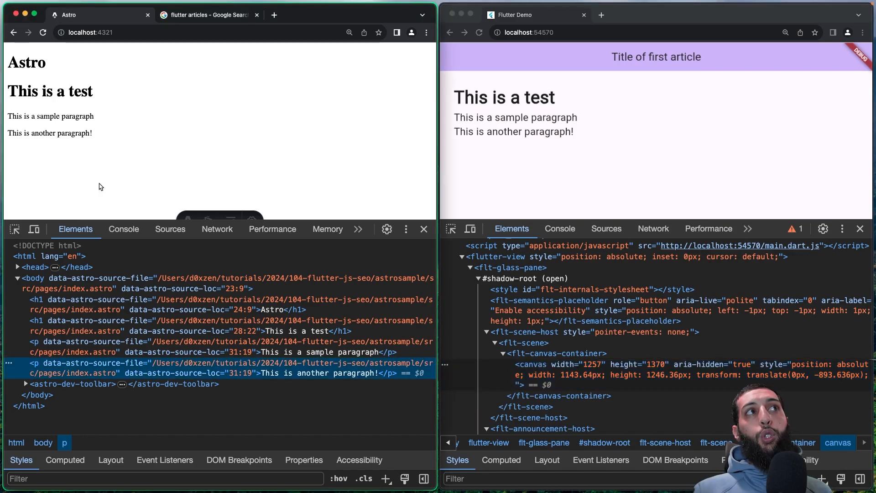
pyautogui.moveTo(186, 170)
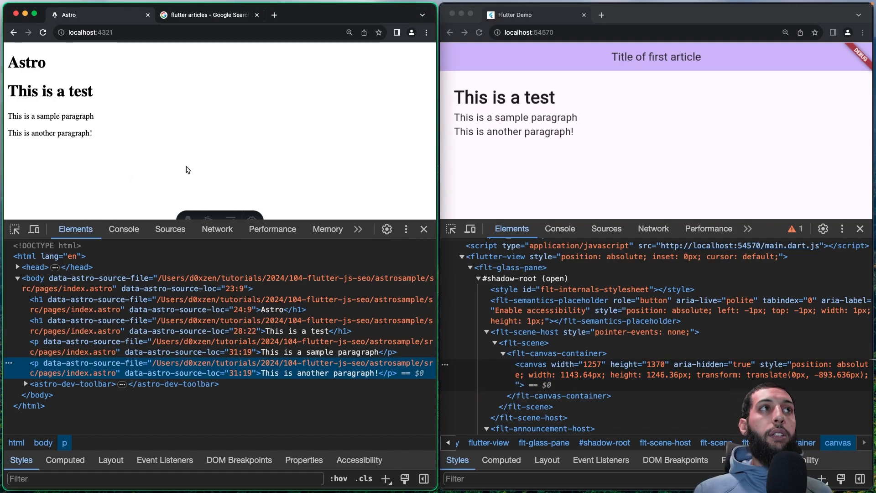
pyautogui.moveTo(285, 143)
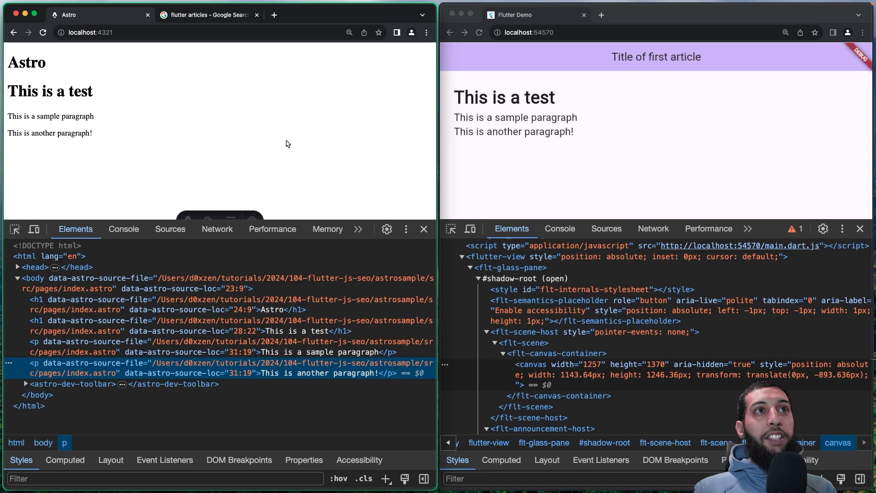
pyautogui.moveTo(327, 170)
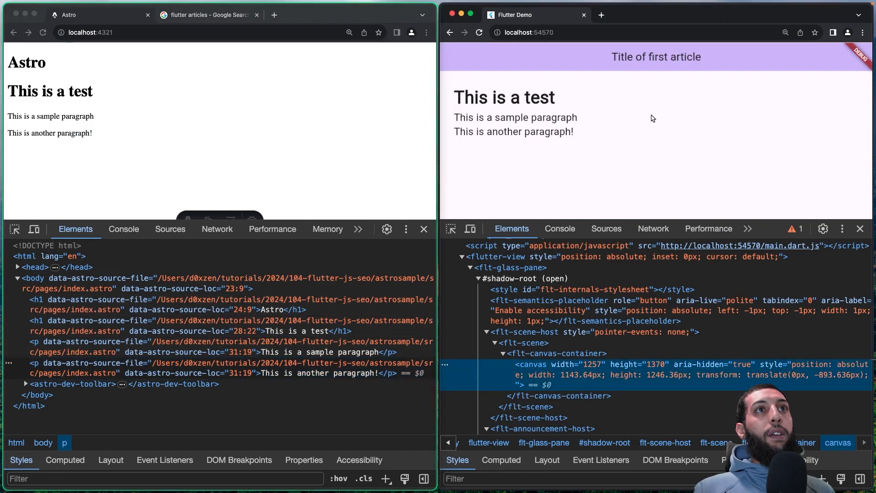
pyautogui.moveTo(619, 139)
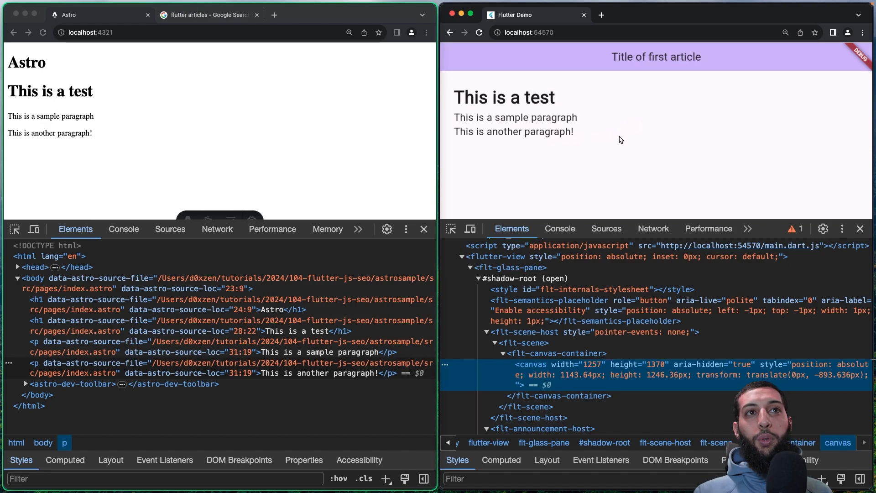
pyautogui.moveTo(619, 135)
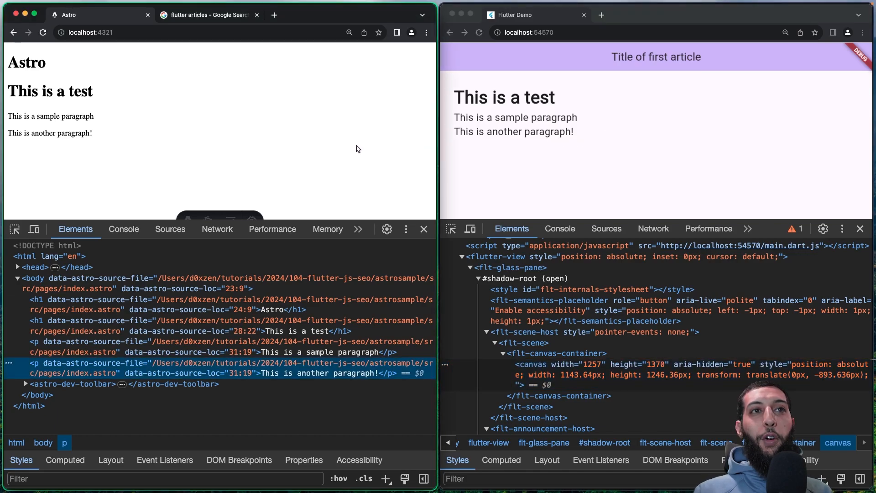
pyautogui.moveTo(360, 161)
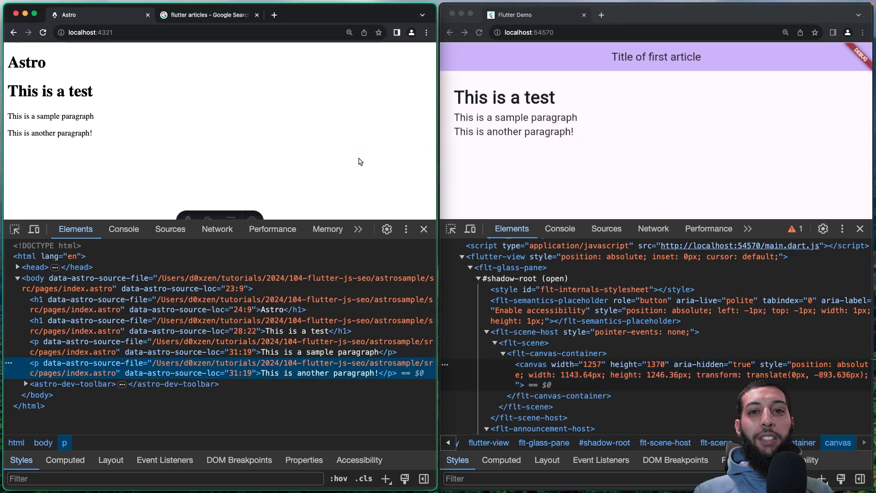